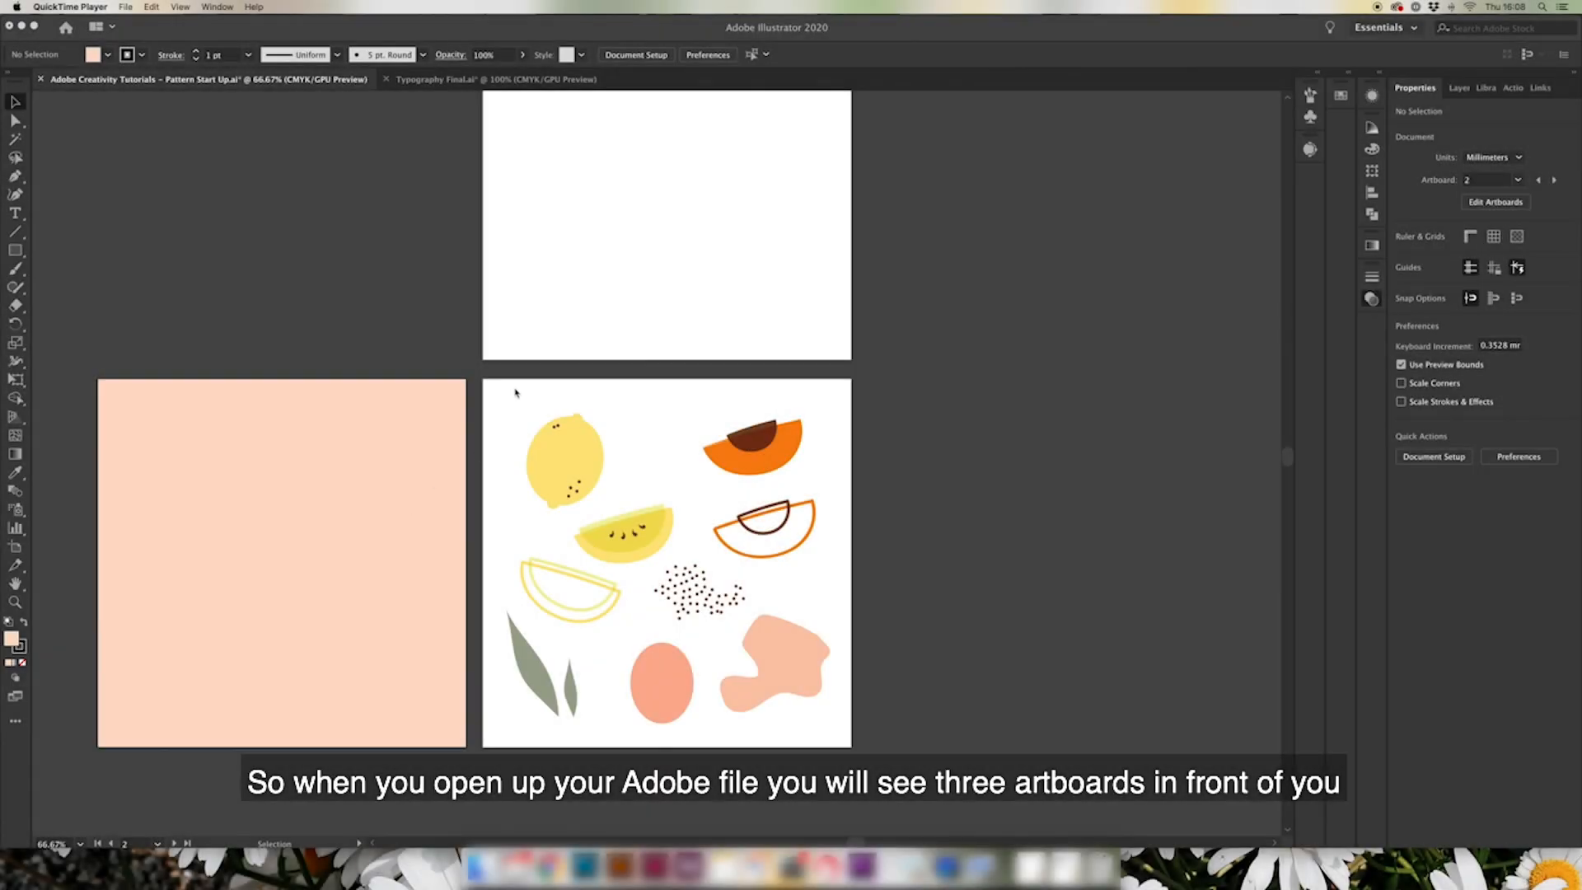
mouse_move(580, 455)
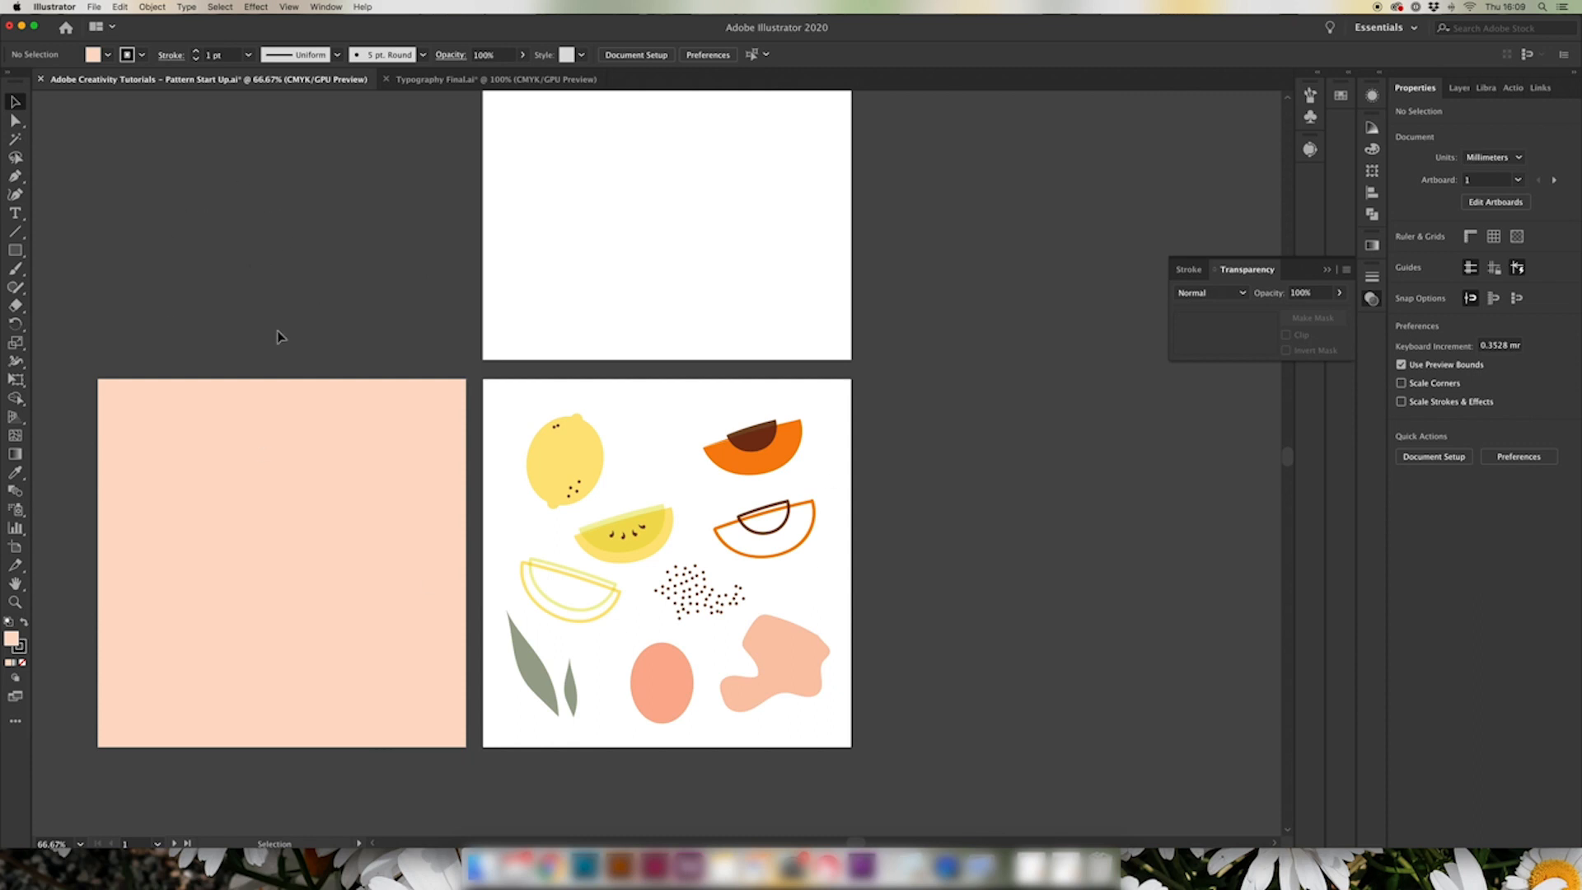
Copy the peach slice from the right artboard and paste a duplicate via Edit > Copy/Paste
left_click(755, 442)
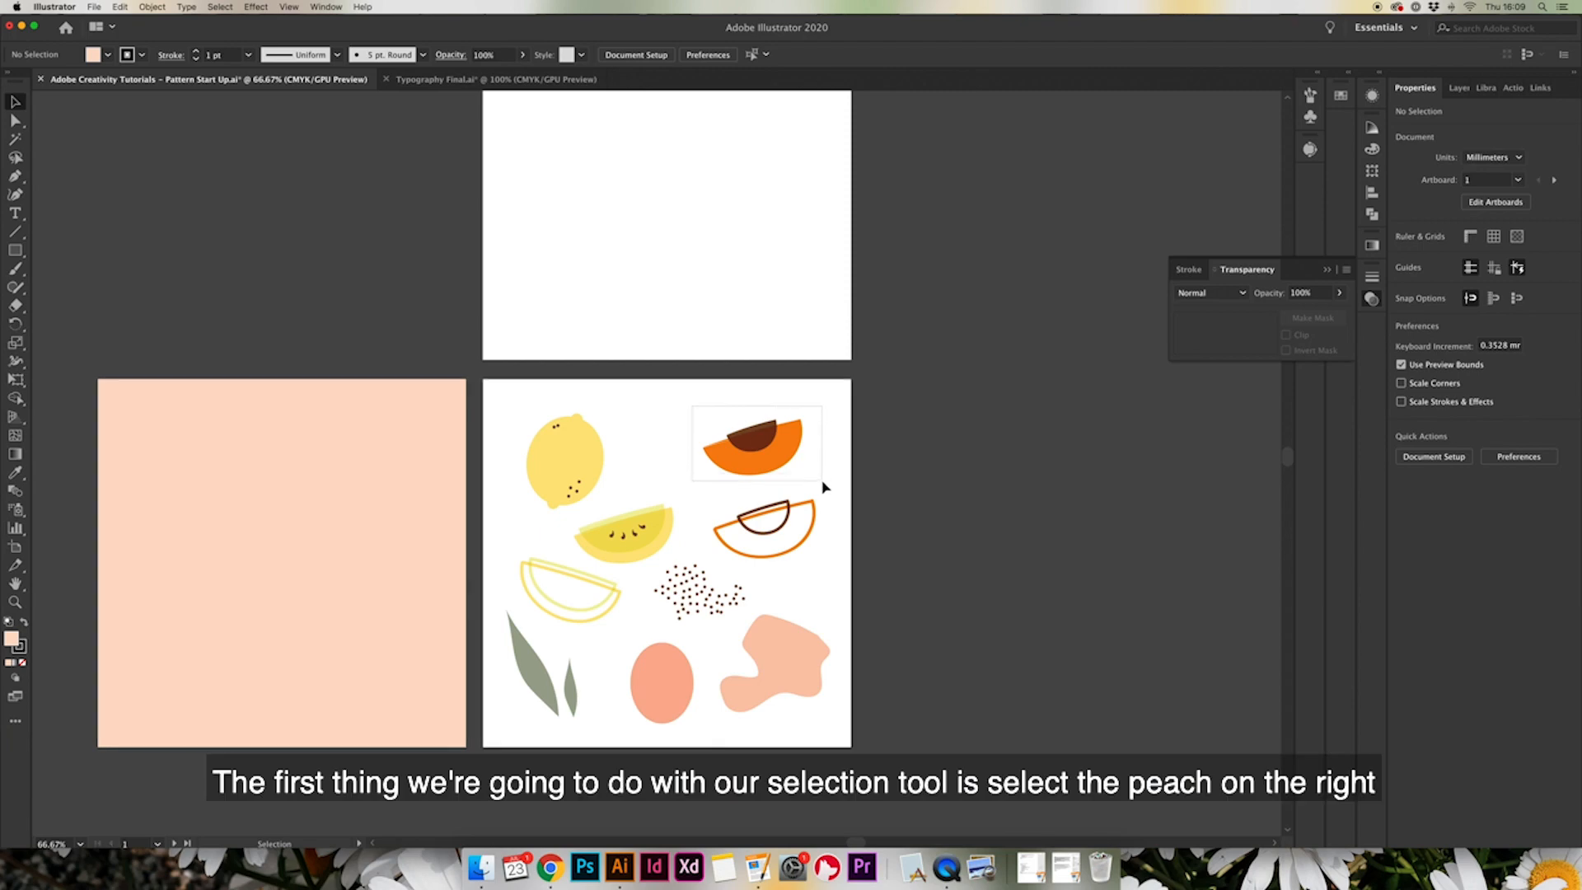
left_click(753, 442)
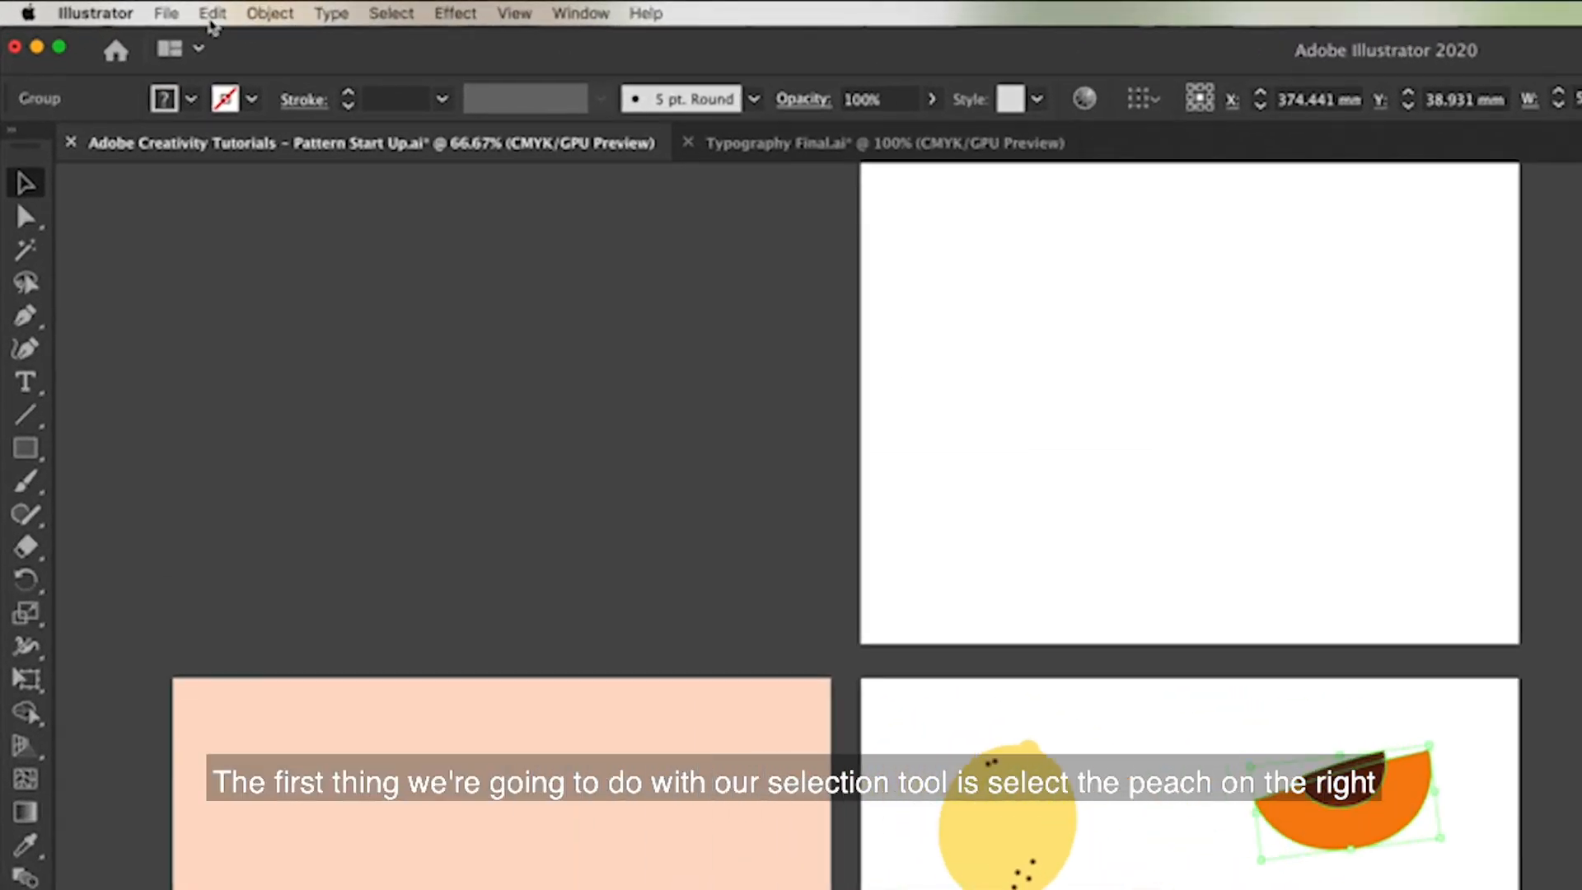
left_click(212, 14)
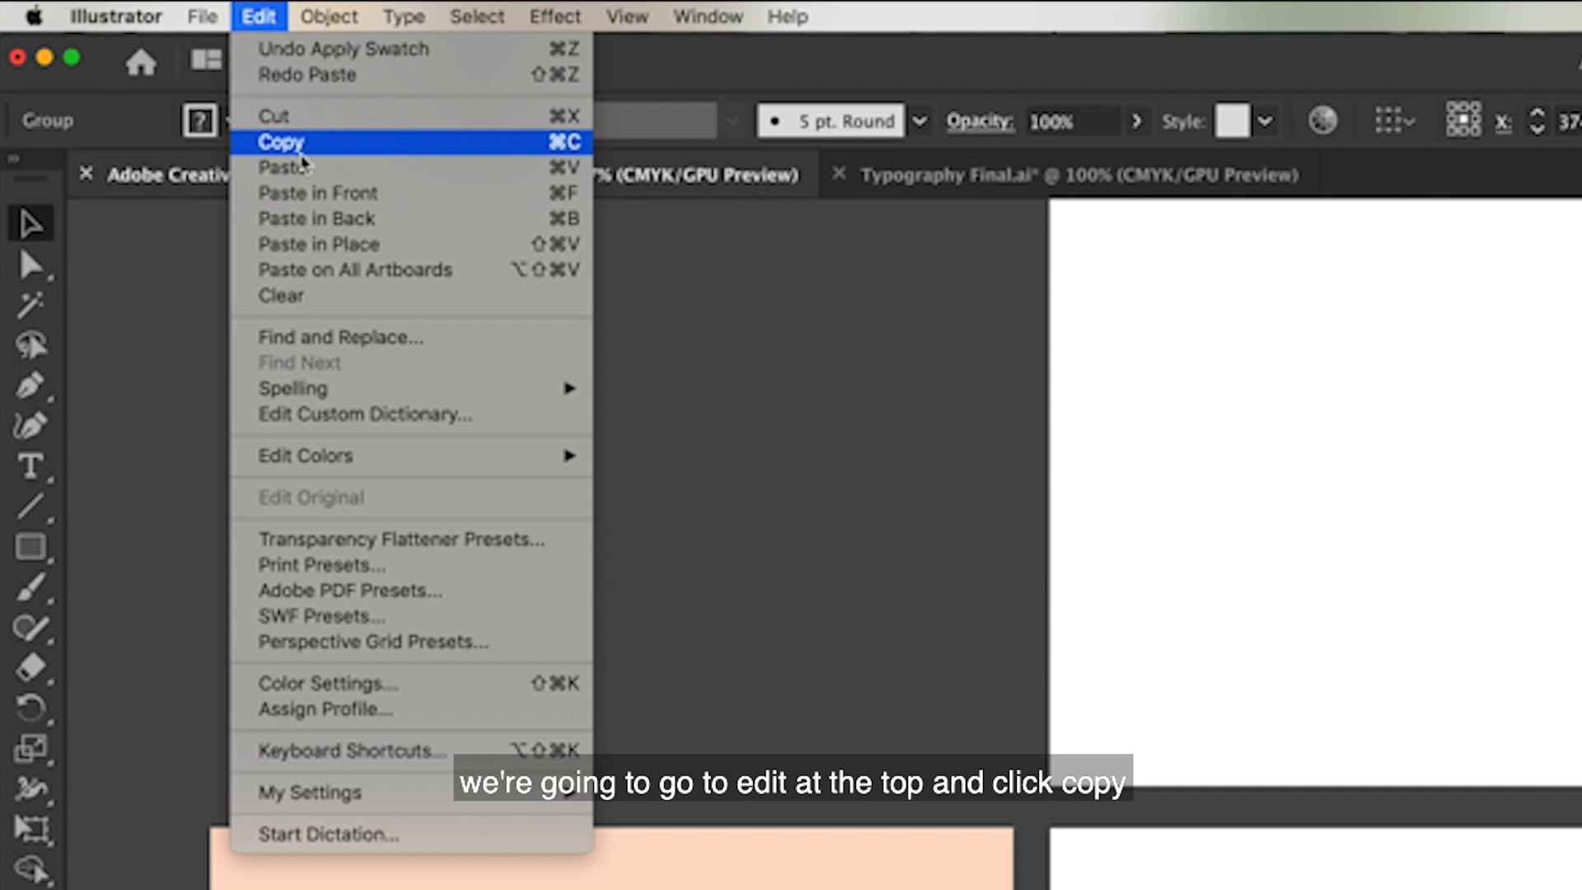
left_click(282, 142)
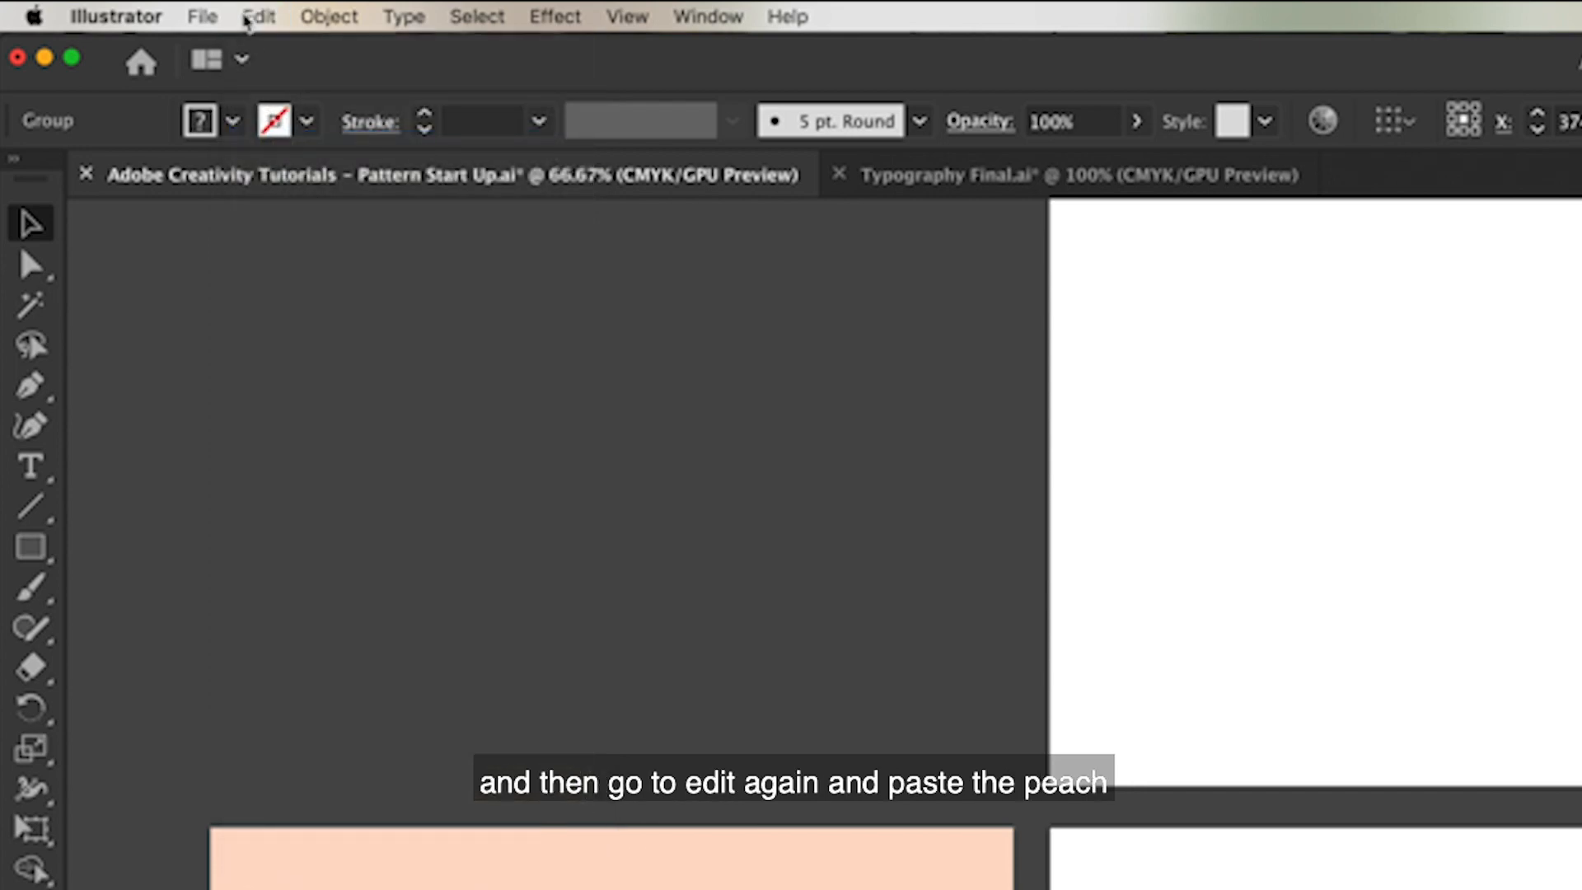
left_click(258, 16)
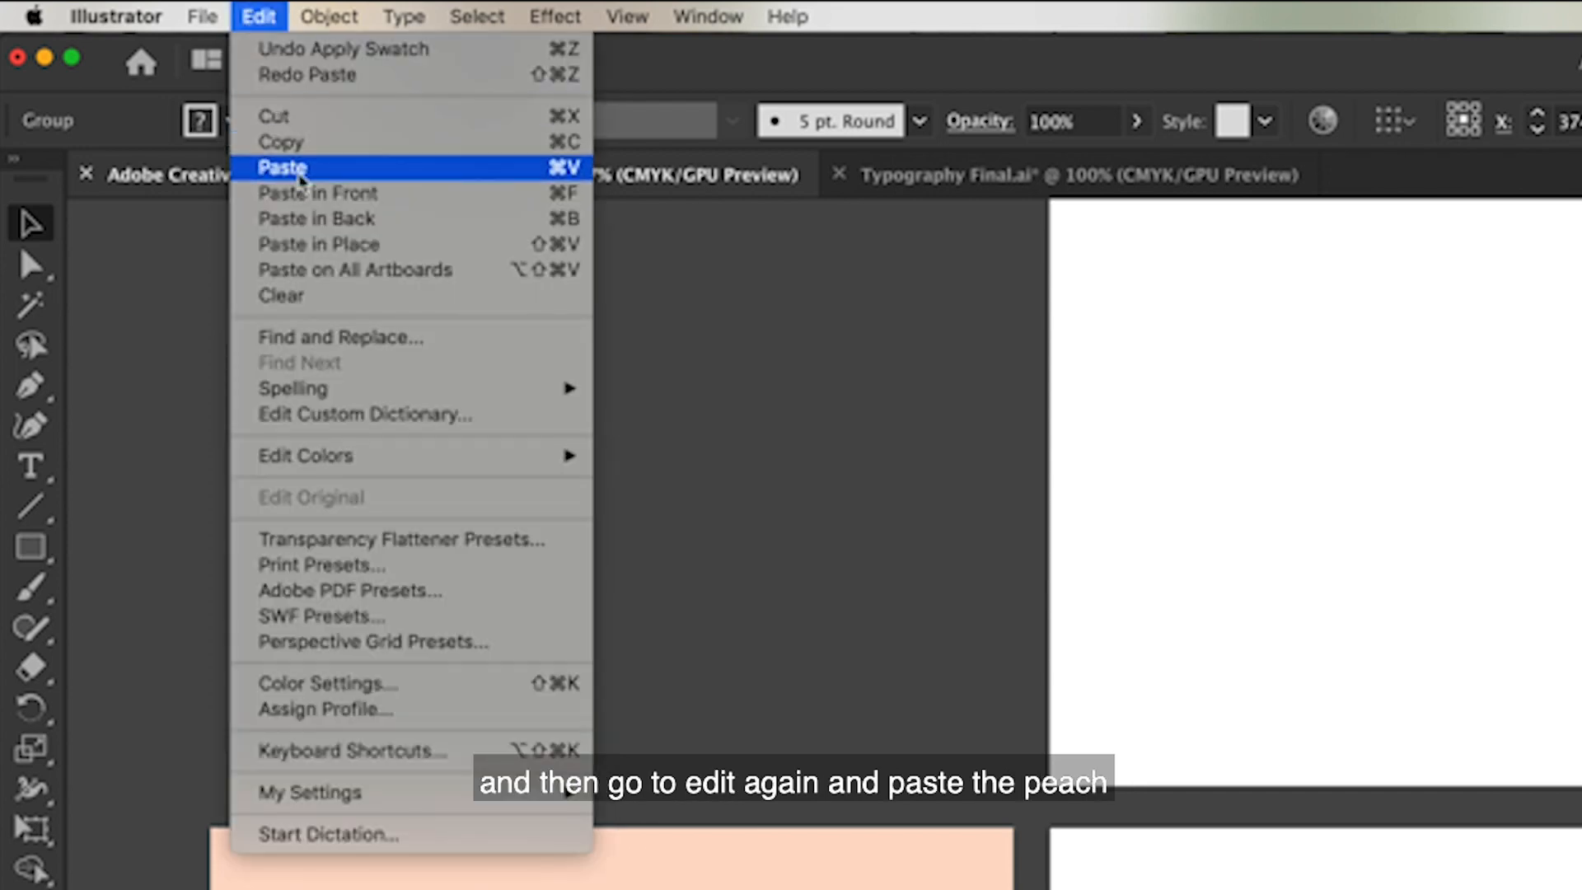
left_click(283, 168)
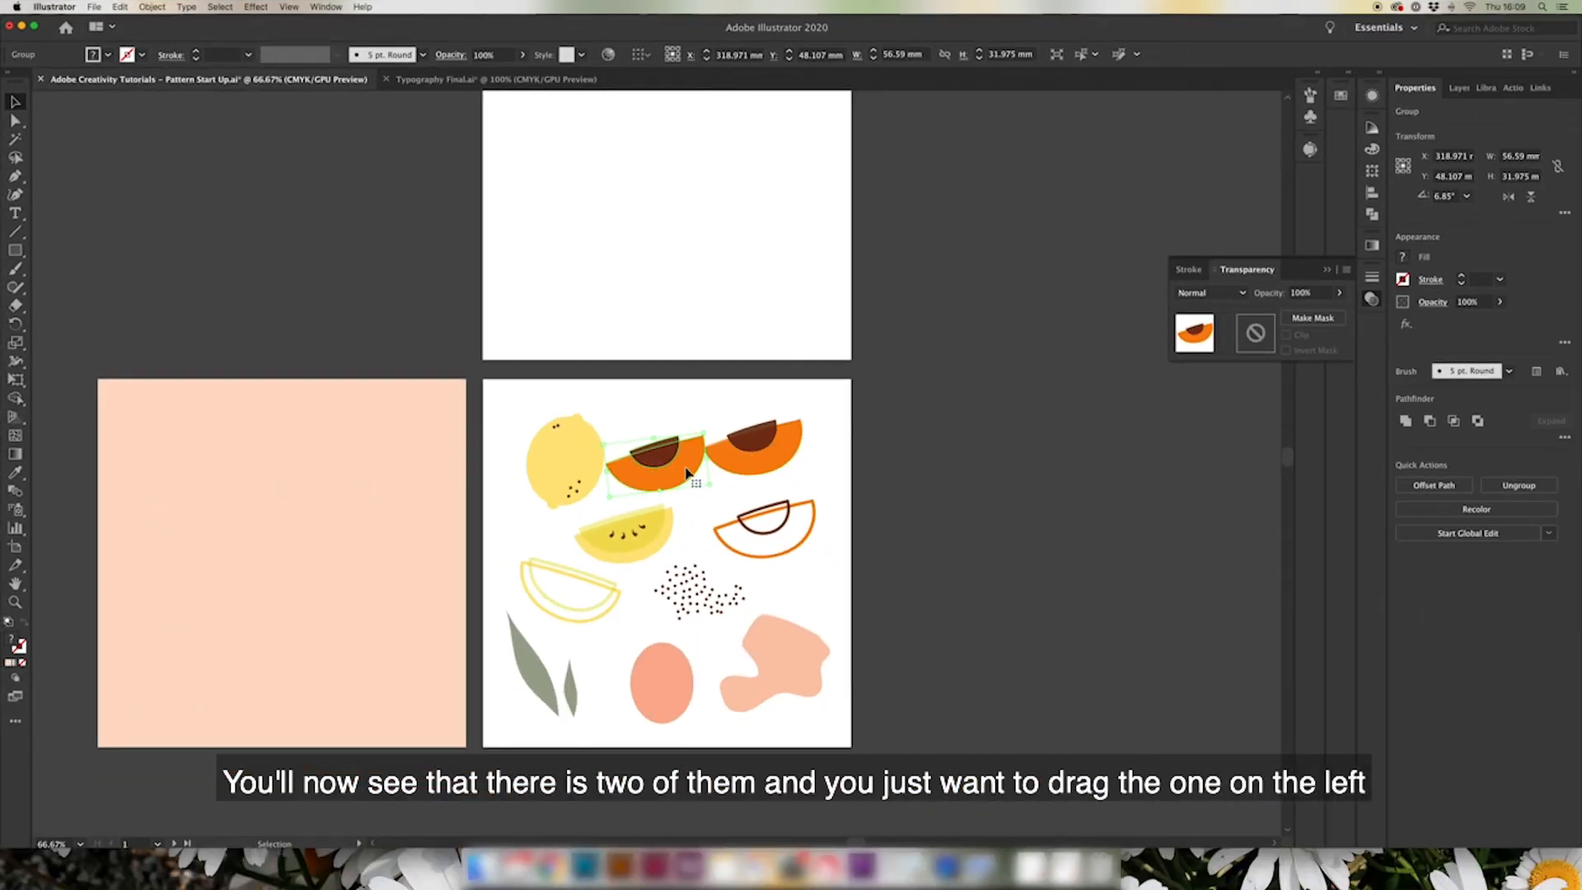
Move the pasted peach copy onto the peach artboard near its top left
left_click_drag(656, 460, 338, 448)
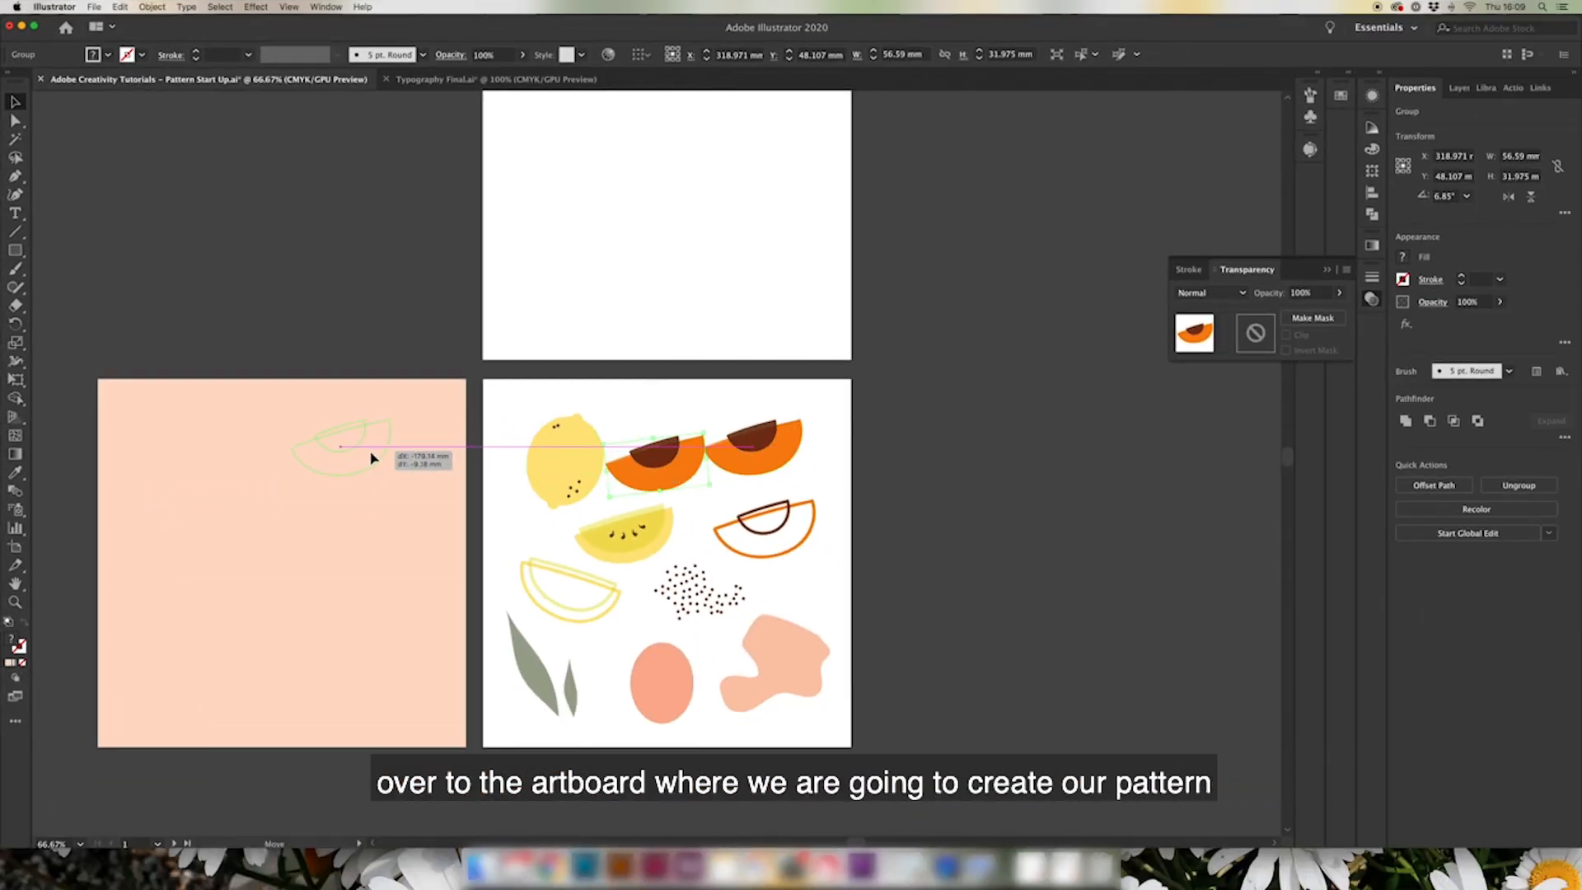
left_click_drag(343, 449, 201, 449)
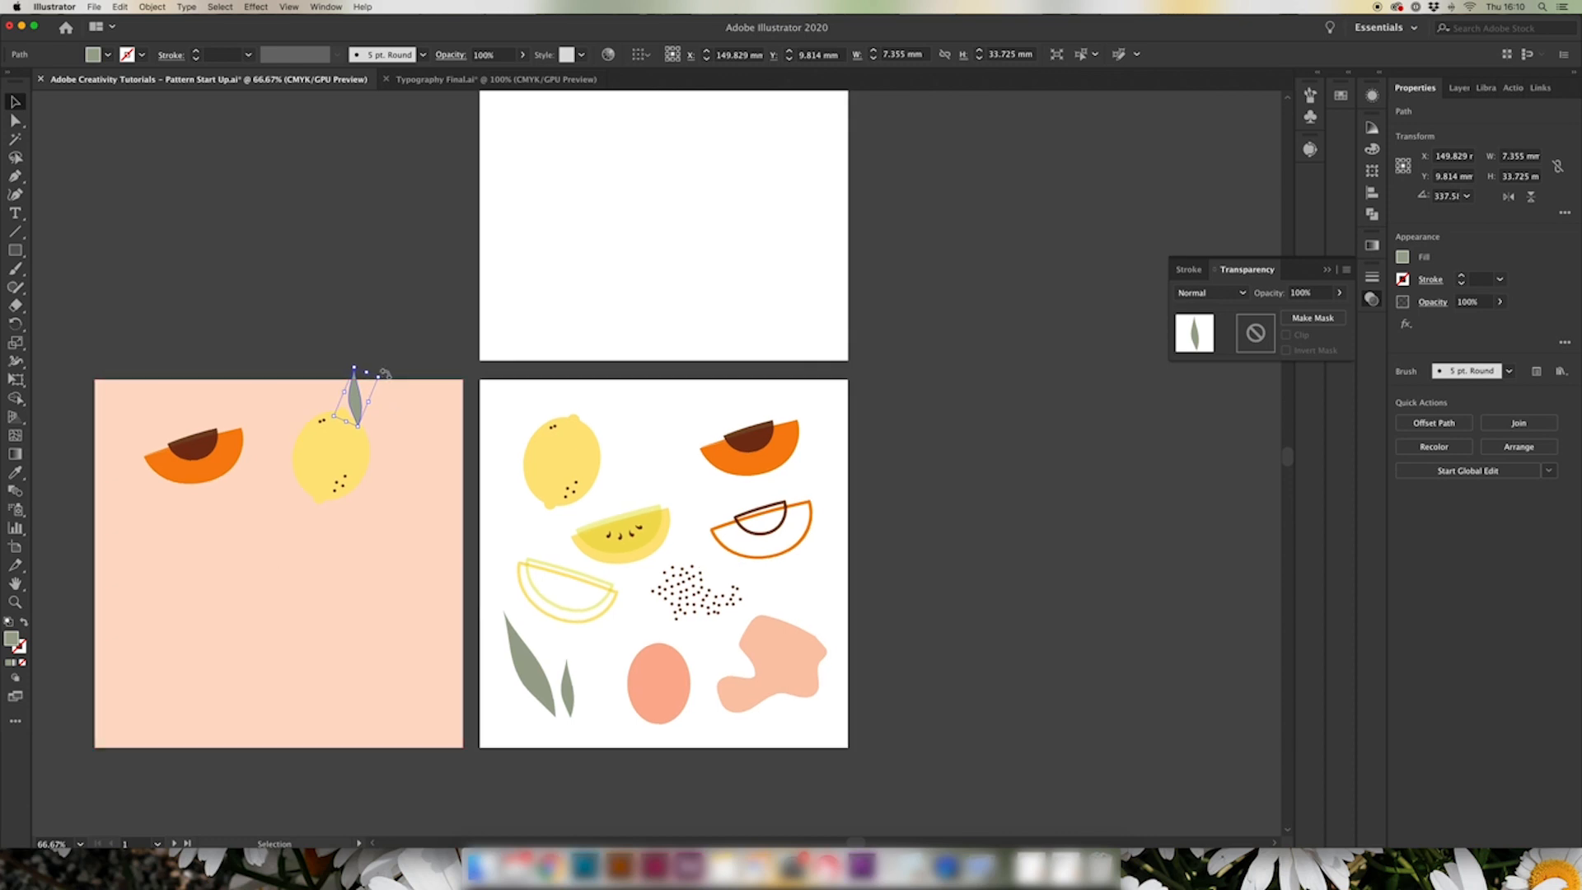
left_click(659, 678)
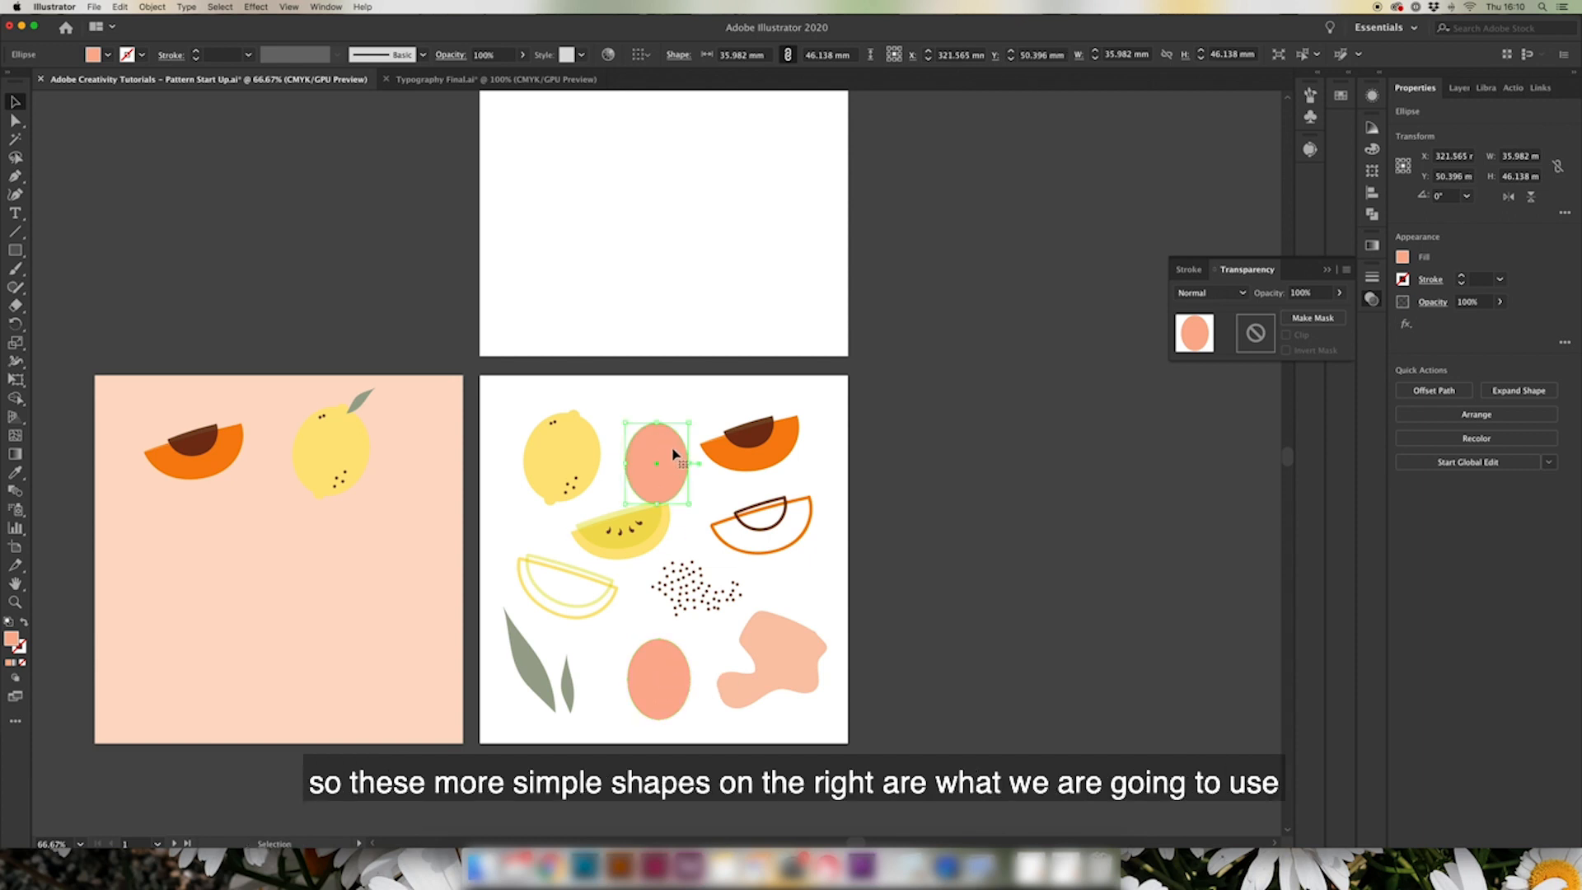
Alt-drag a copy of the pink oval onto the peach artboard between the peach slice and lemon
left_click_drag(656, 464, 293, 447)
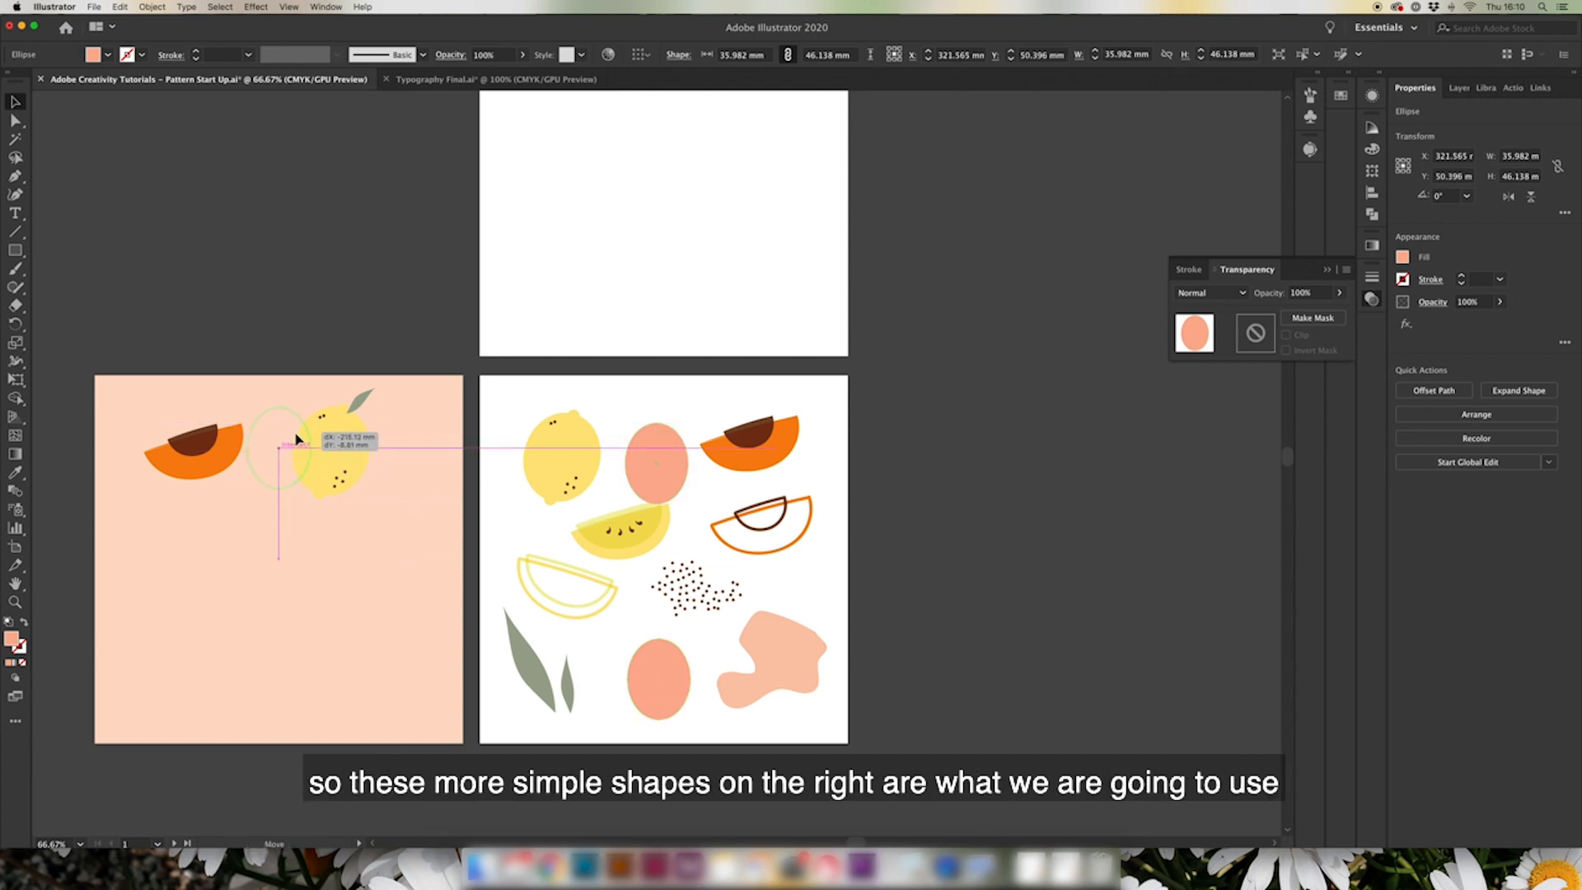
left_click_drag(656, 465, 282, 454)
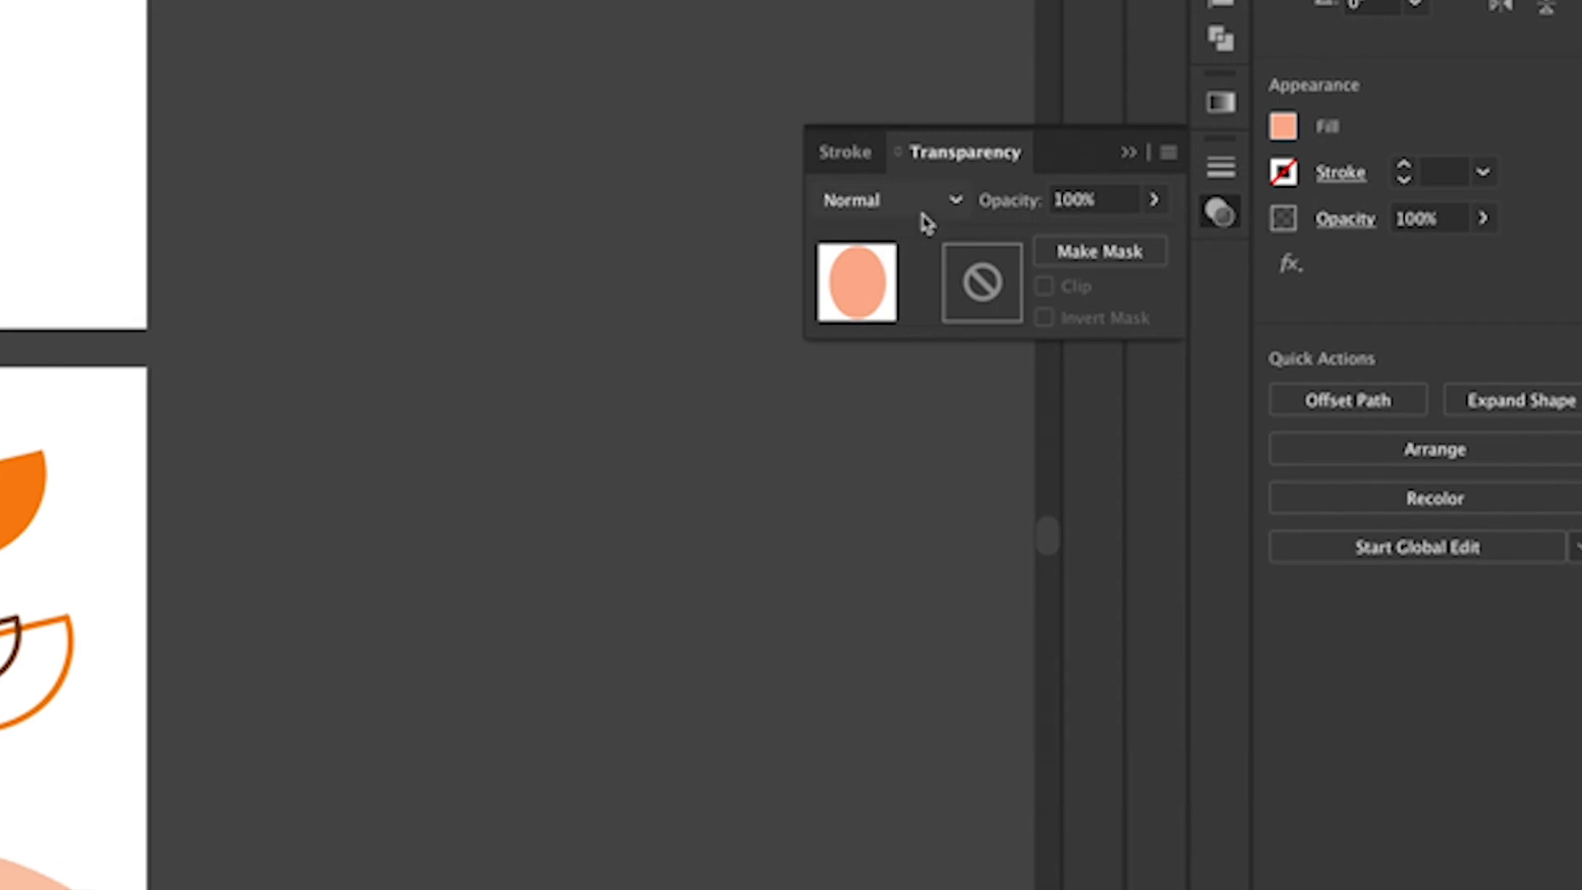
Set the pink oval's blend mode to Multiply and bring the lemon to the front via Arrange
left_click(888, 200)
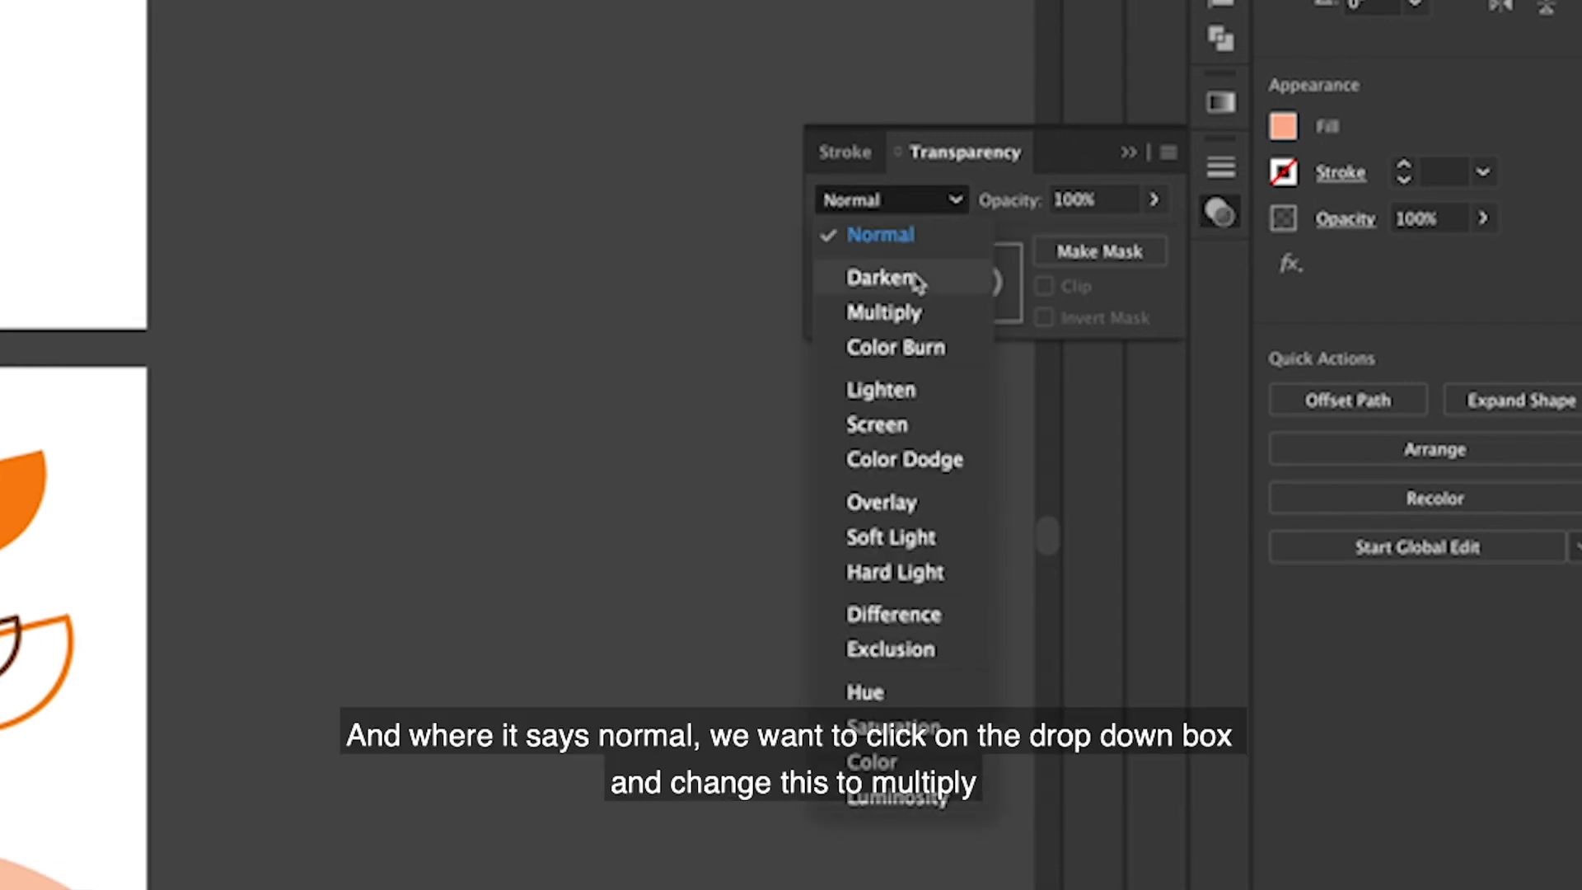
left_click(883, 312)
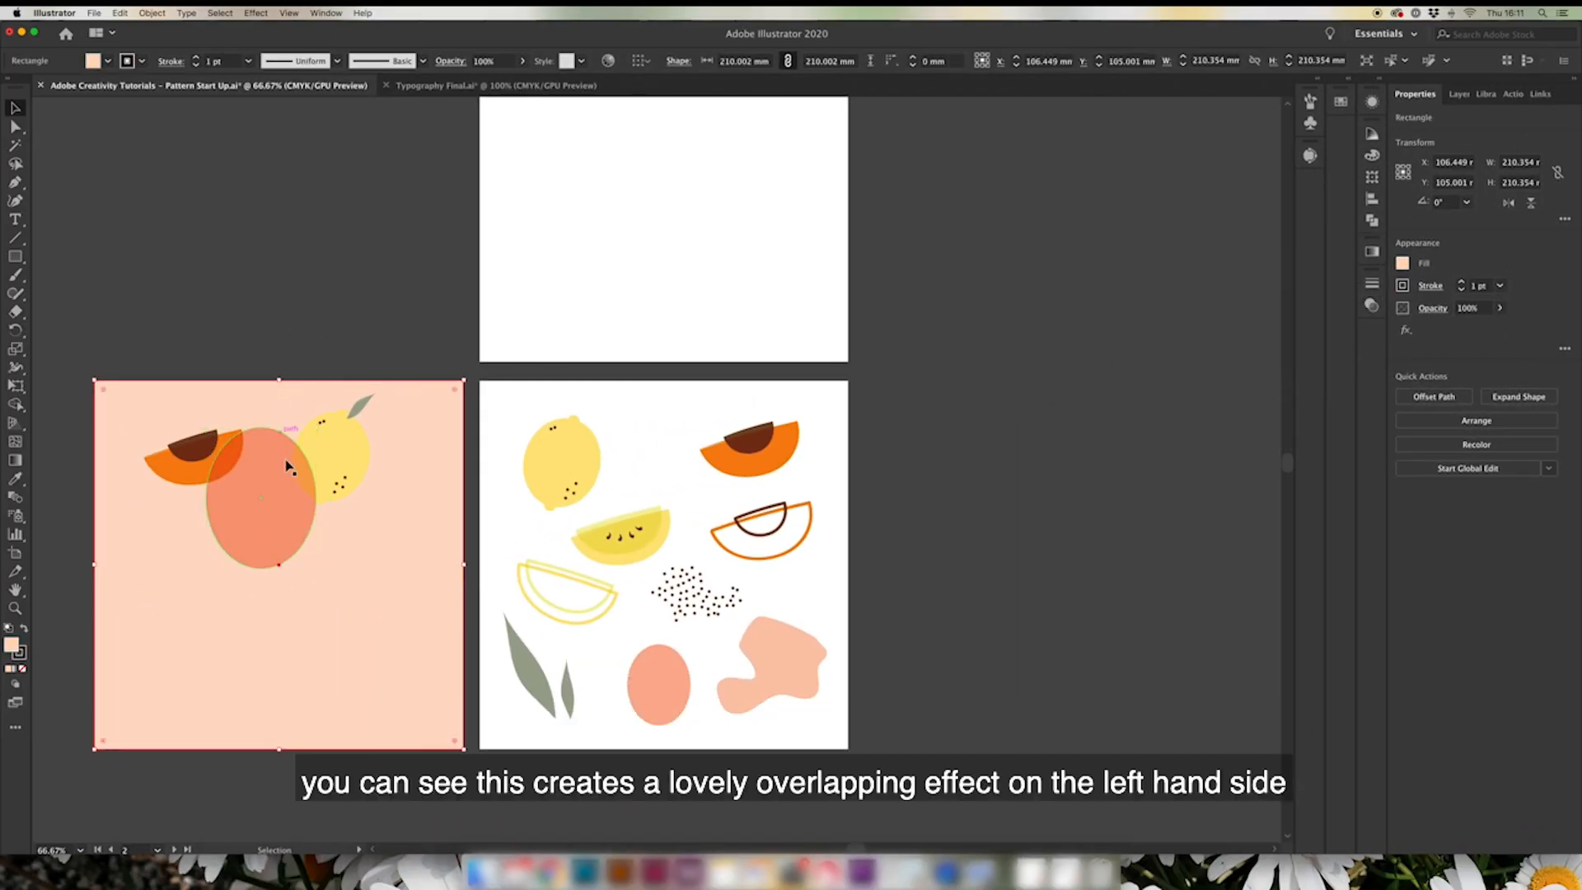
mouse_move(293, 444)
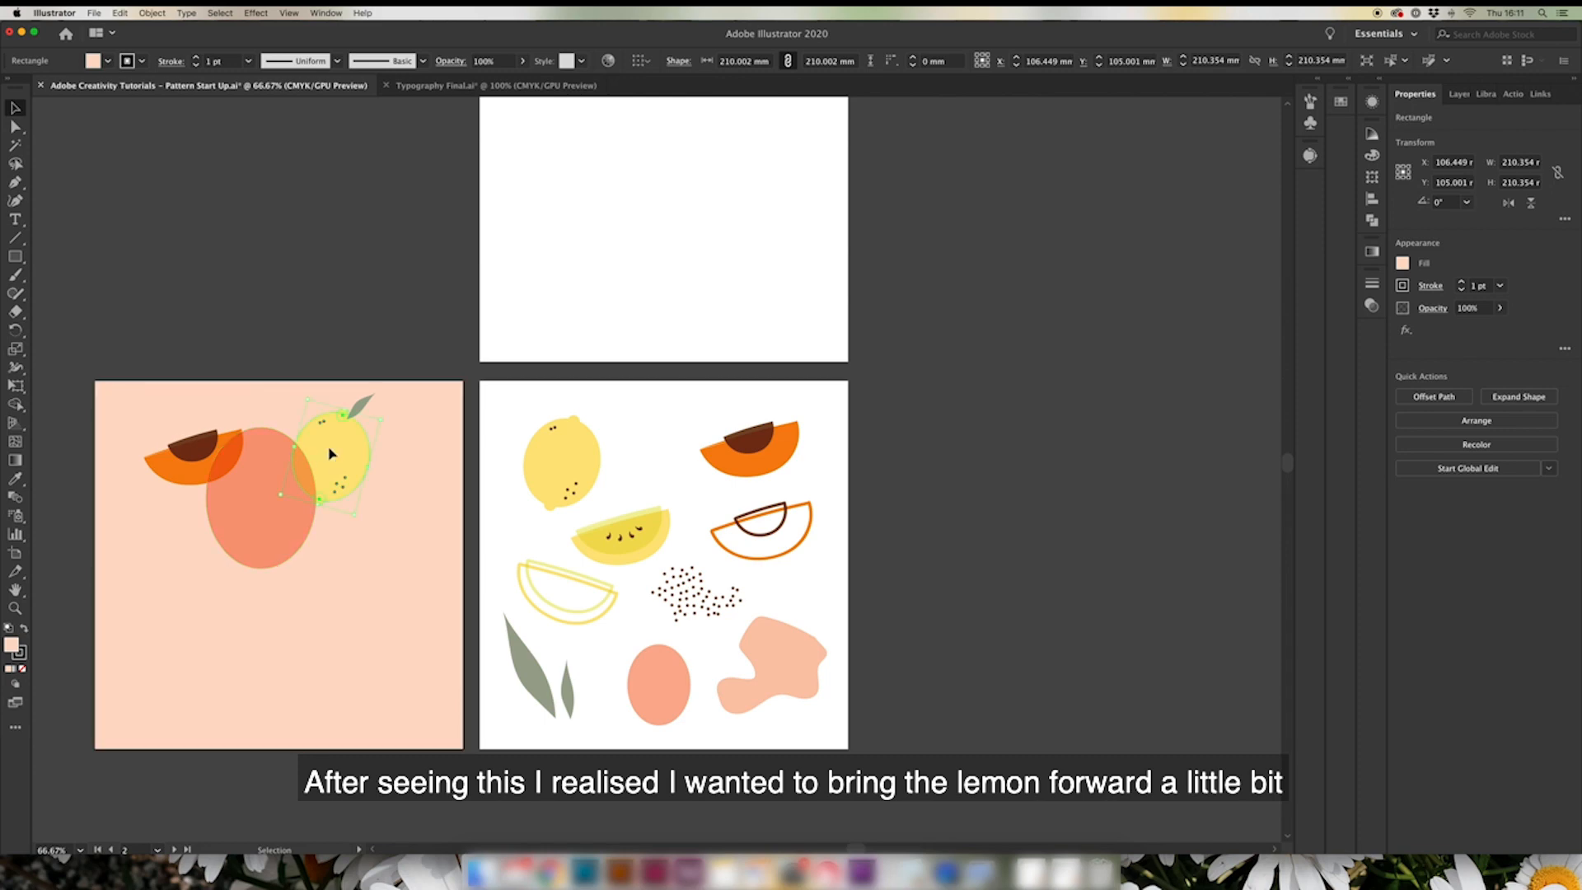
right_click(333, 455)
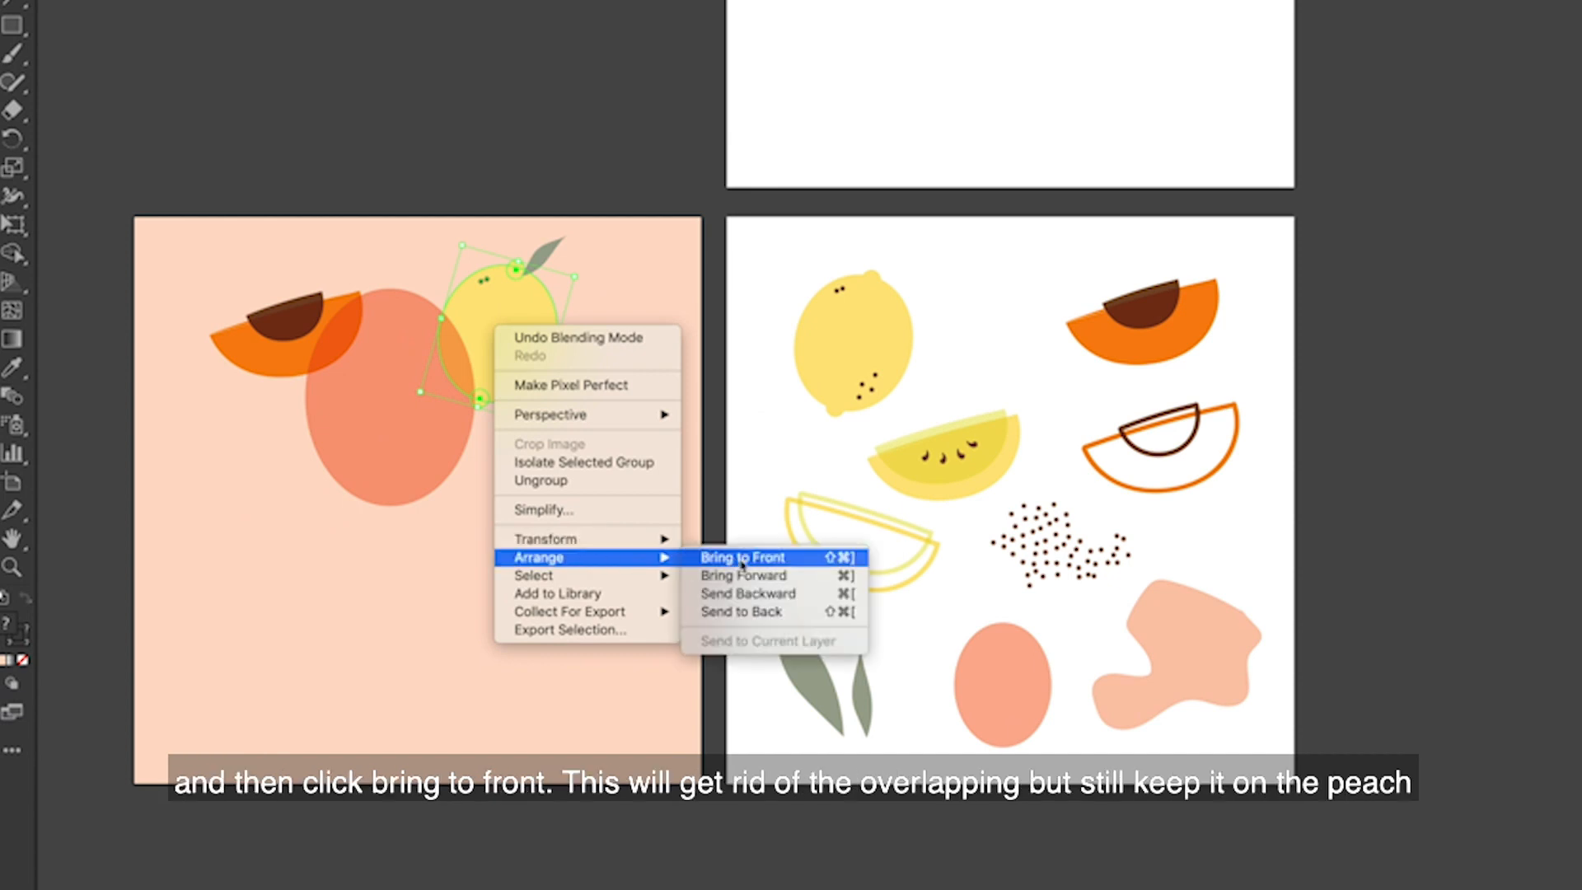
left_click(744, 557)
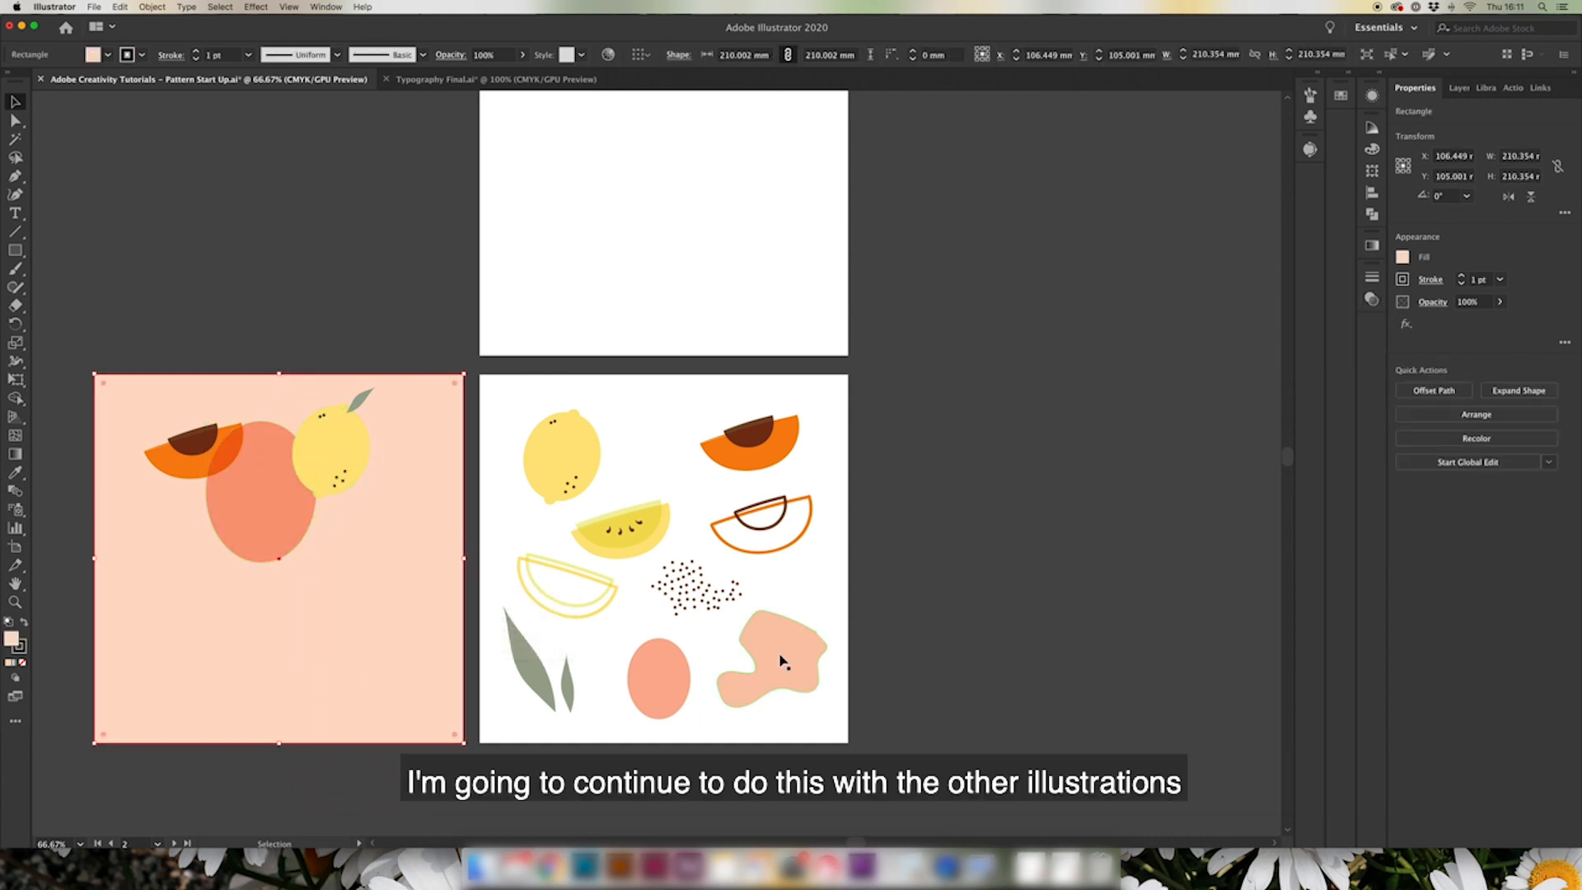
Drag copies of the pink blob and lemon slice onto the peach artboard, slice at bottom right
left_click_drag(201, 409, 318, 534)
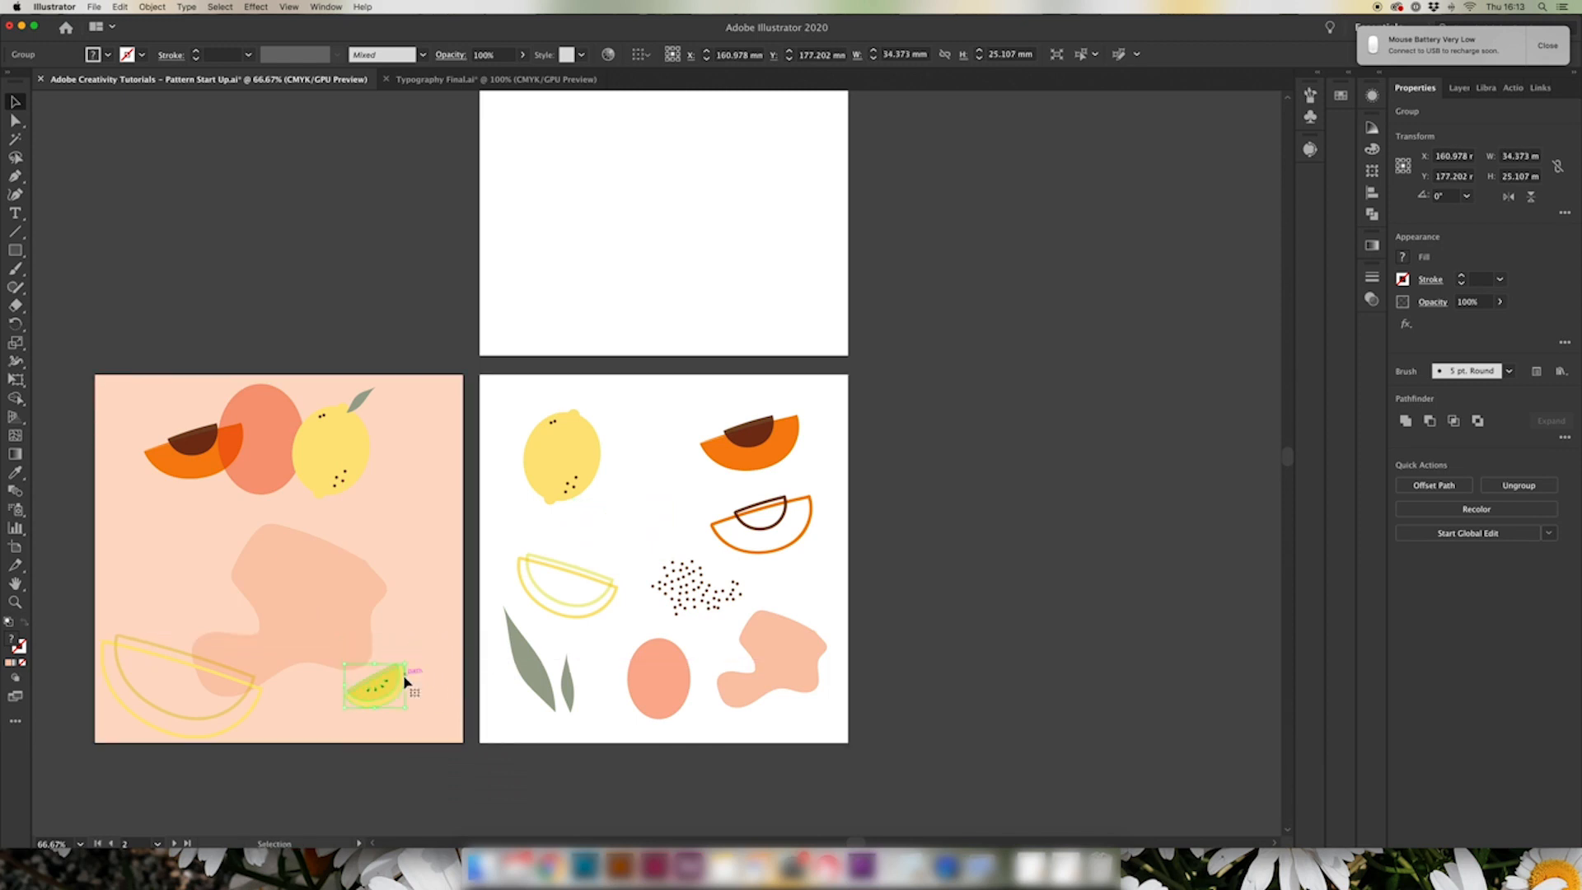
left_click_drag(691, 590, 201, 564)
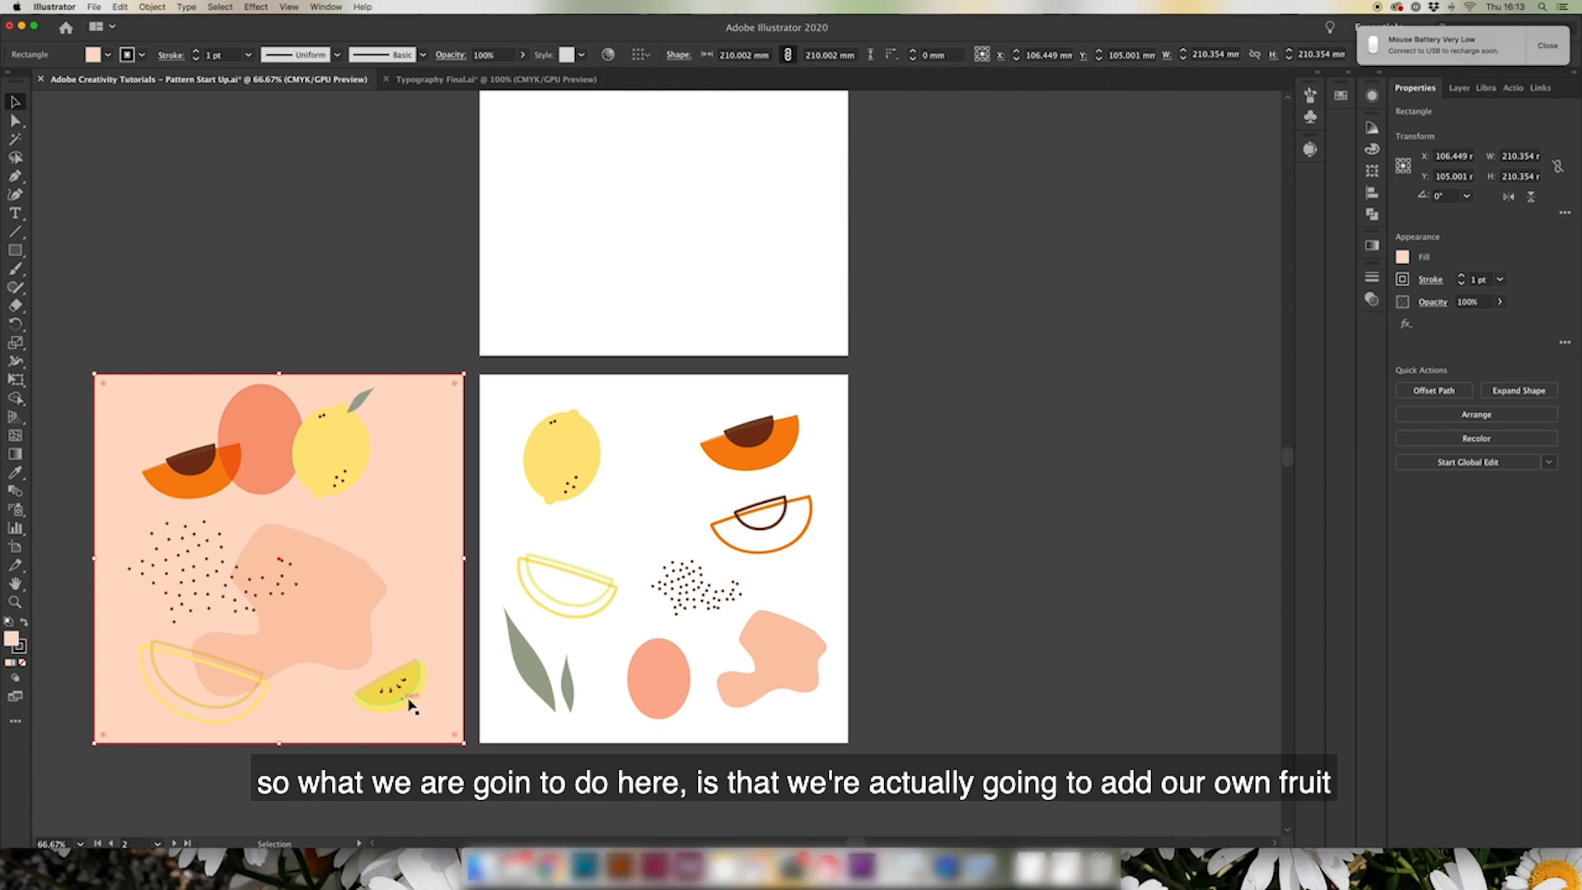
left_click(389, 691)
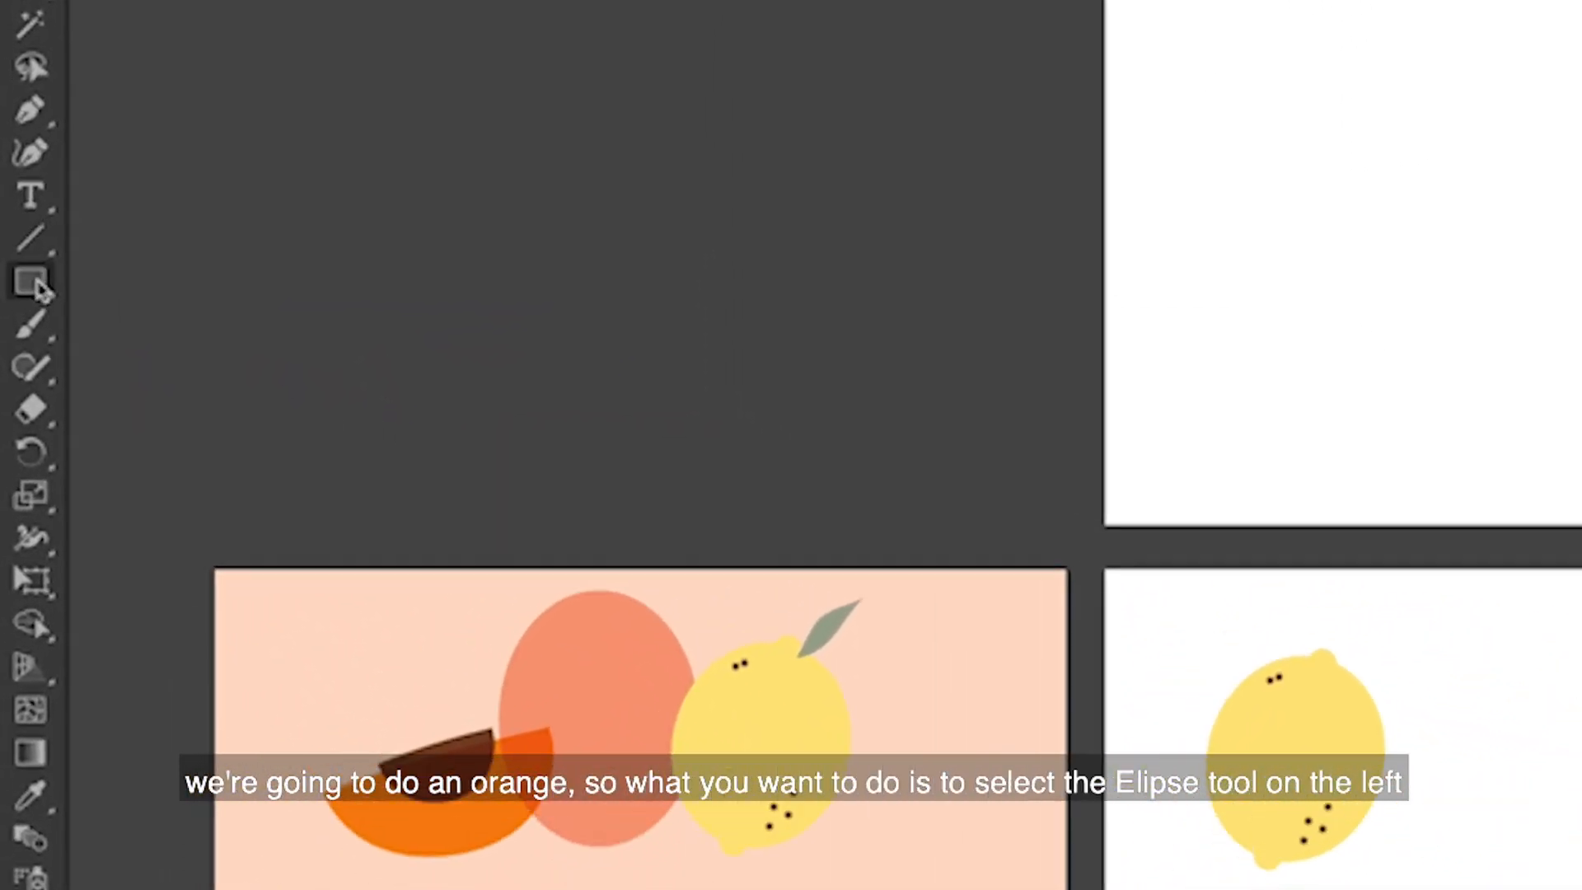
Draw an orange circle with the Ellipse tool and pick up a leaf from the right artboard for it
left_click(33, 283)
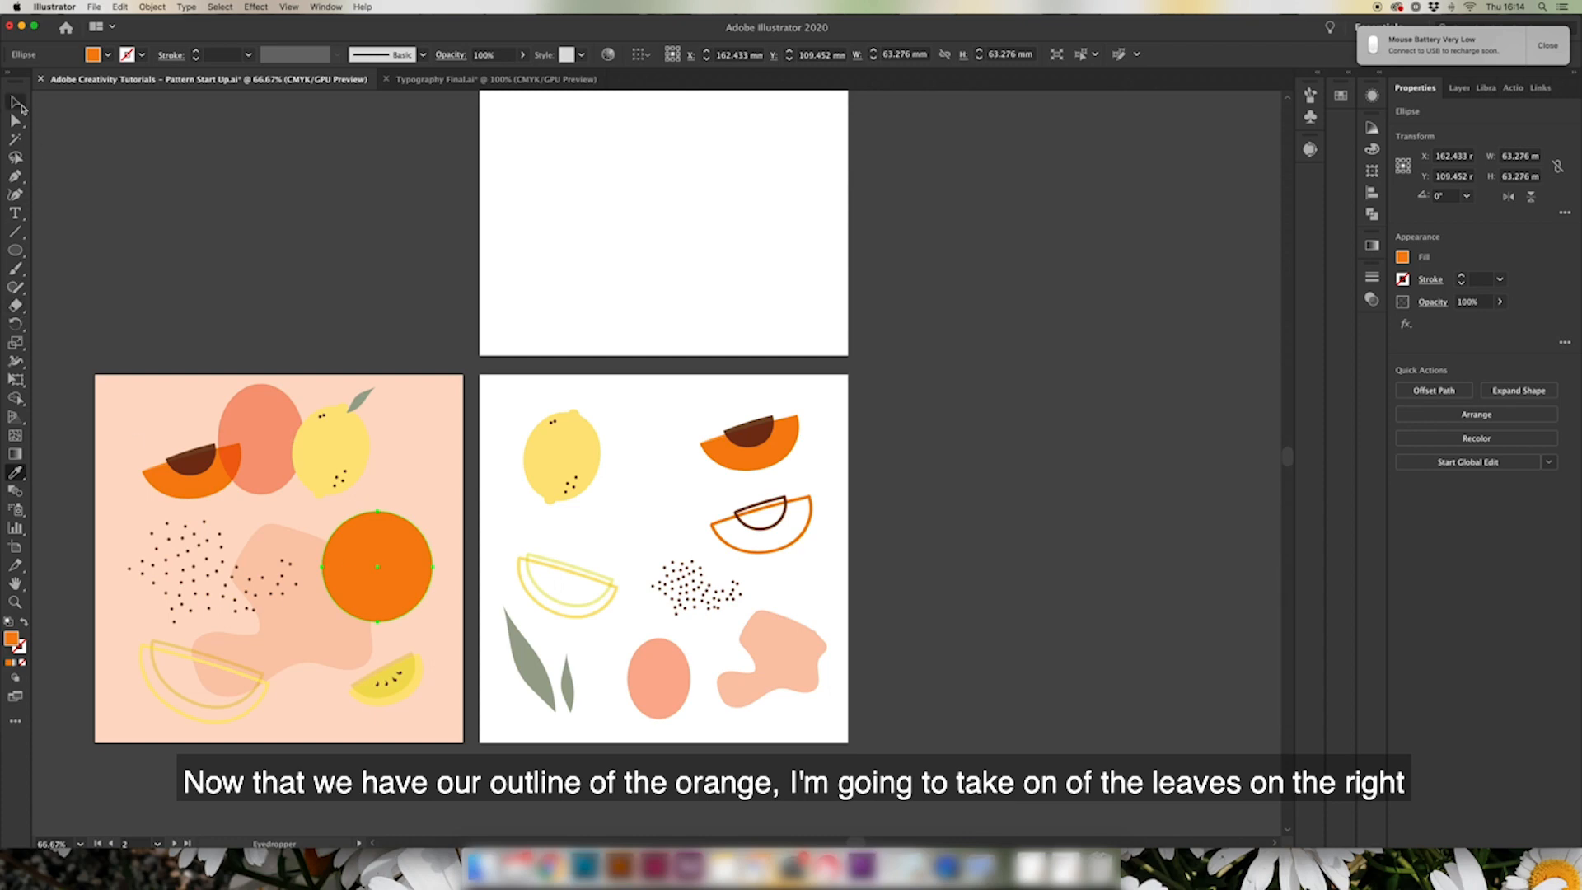
left_click(379, 565)
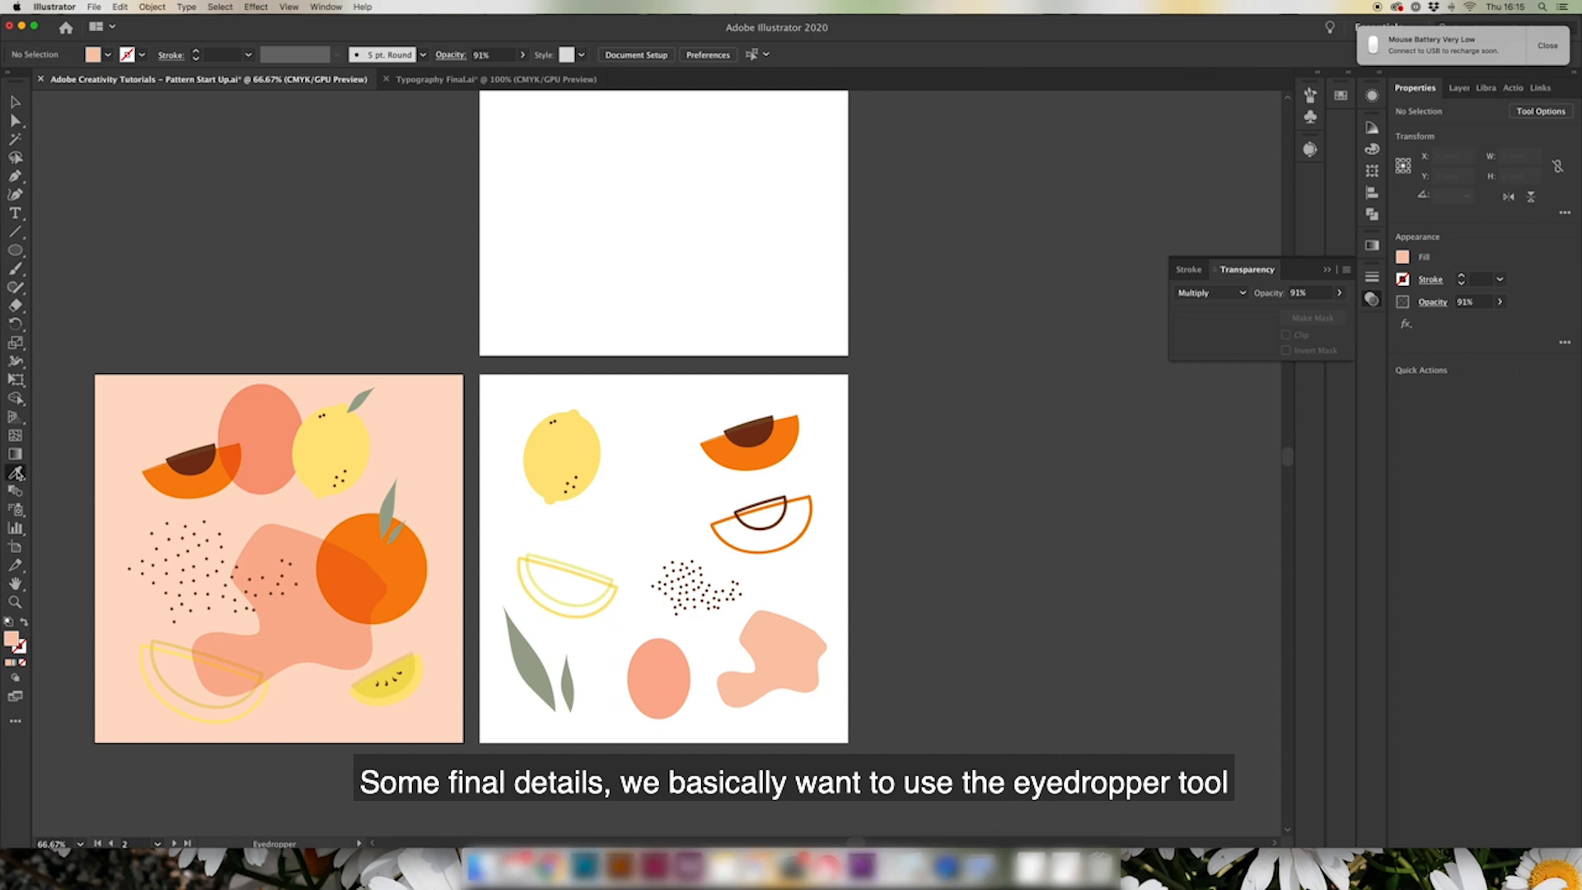
Sample the brown stone colour of the peach slice with the Eyedropper
left_click(194, 453)
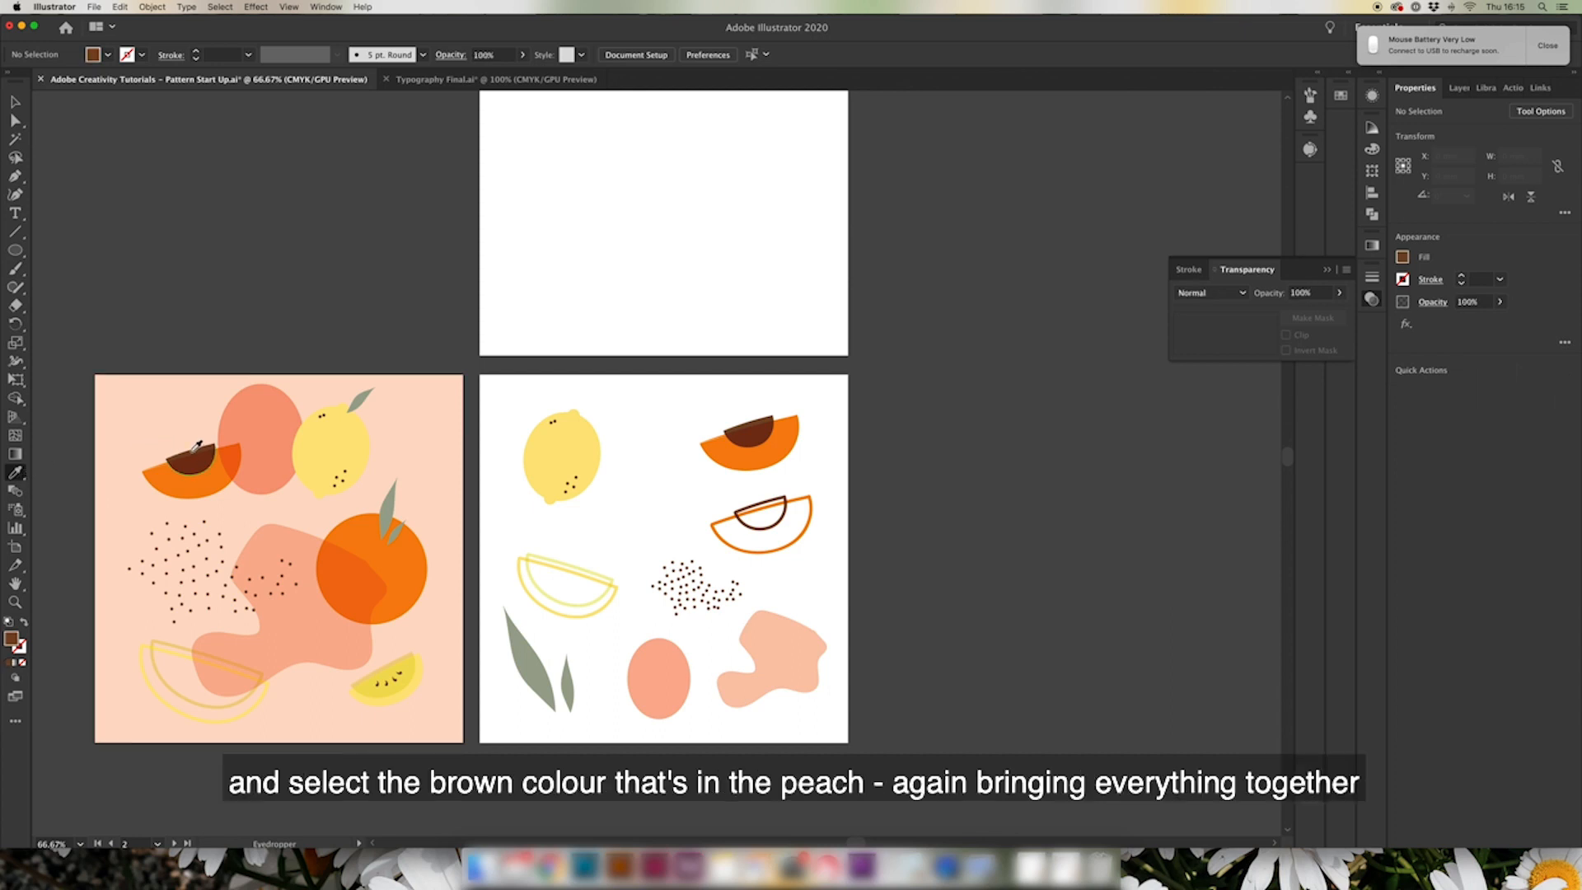
left_click(16, 270)
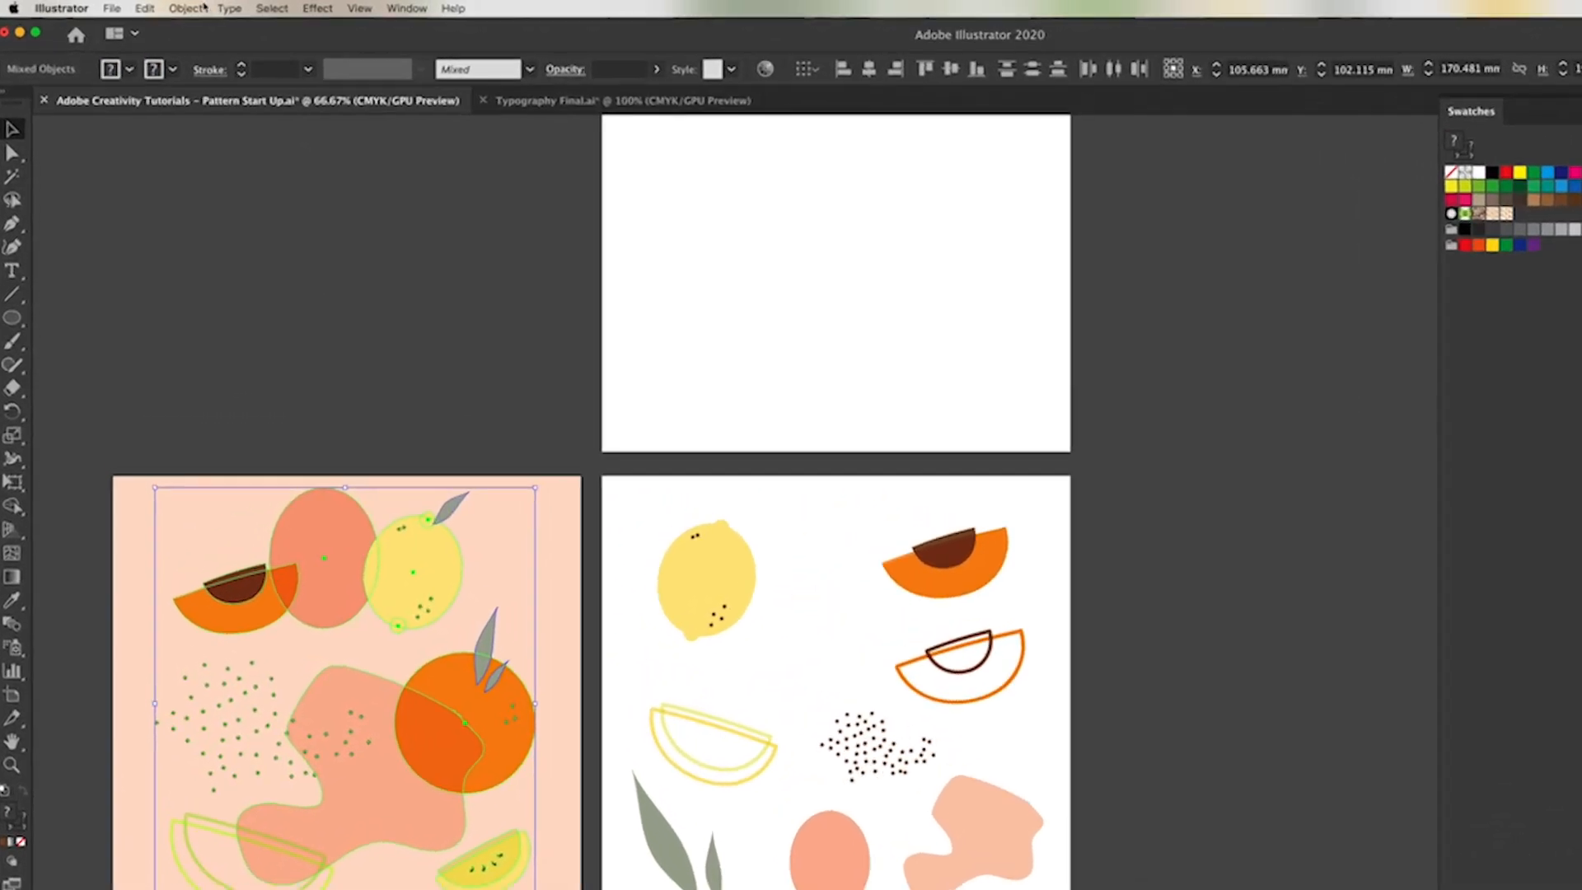
Make a new pattern from the selected fruit artwork via Object > Pattern > Make
left_click(186, 8)
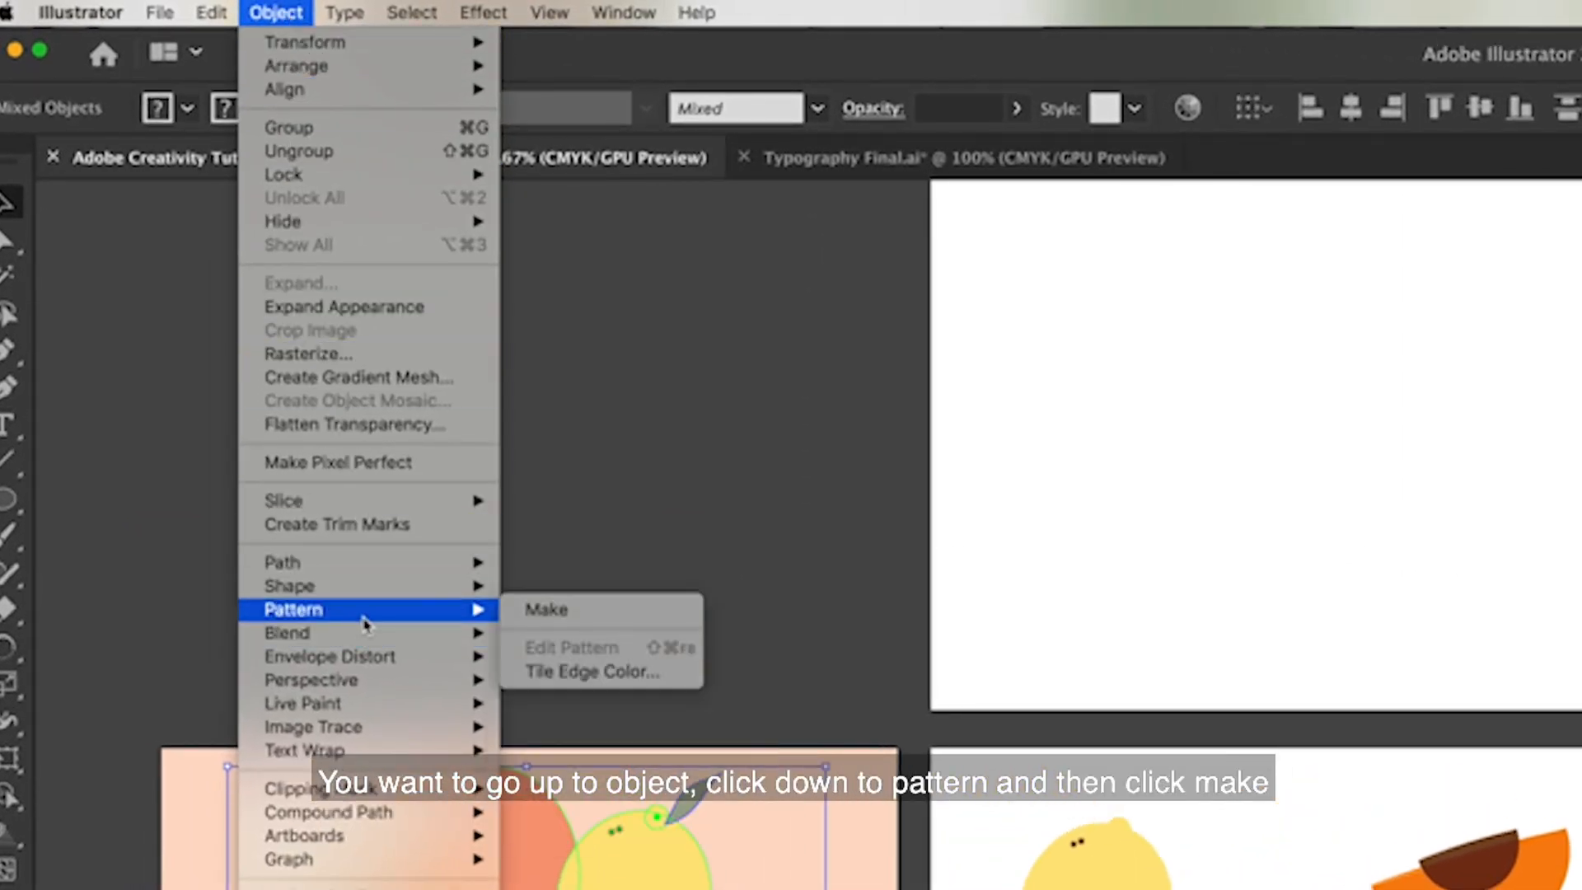
left_click(546, 610)
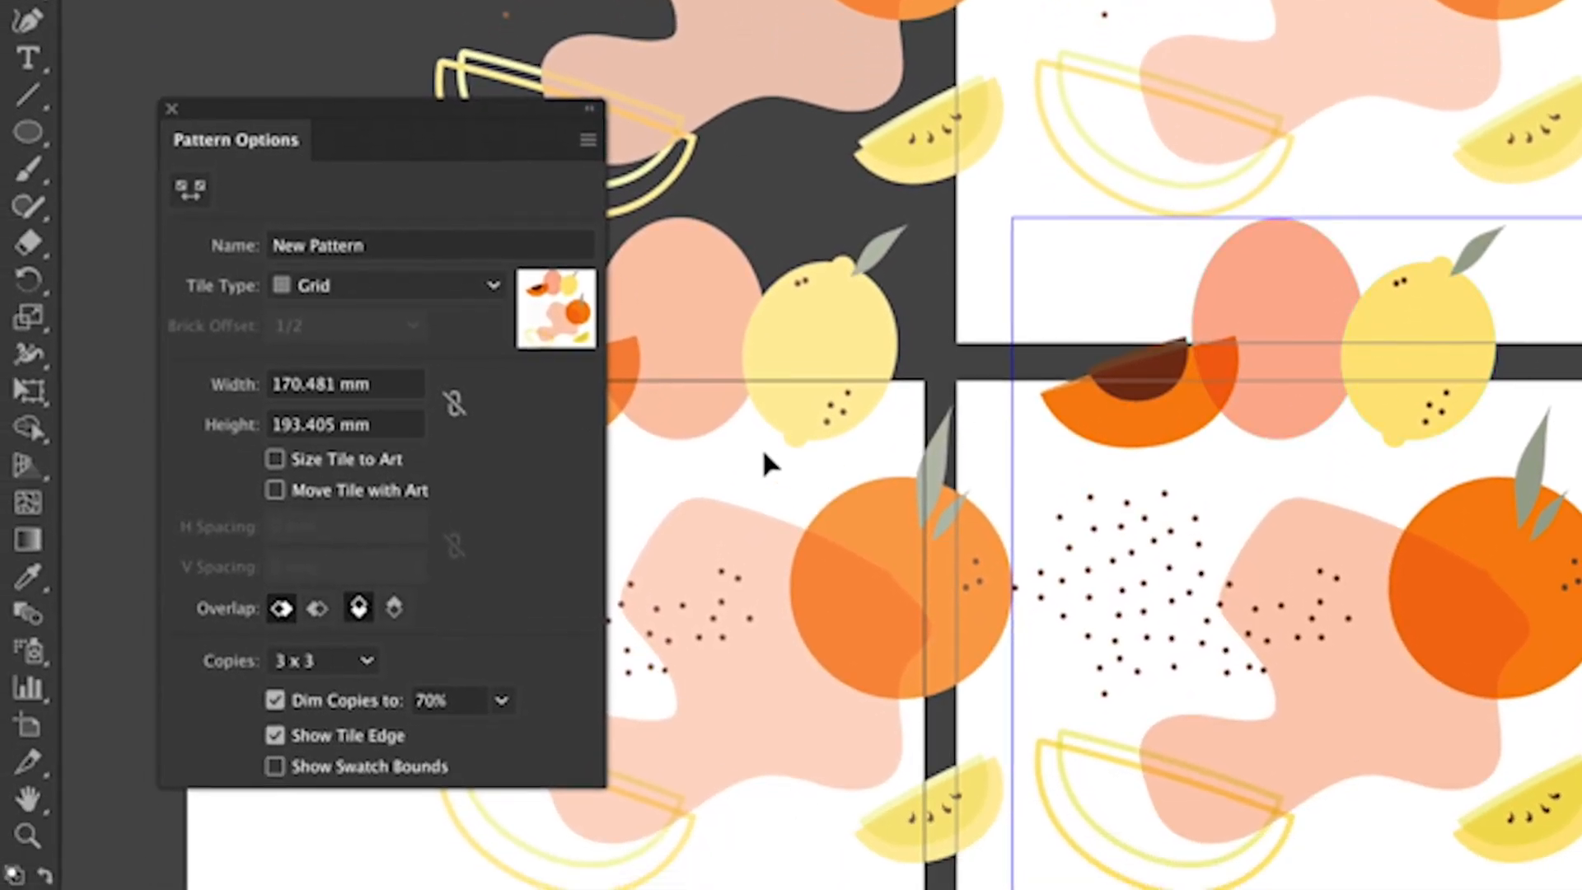
Set tile type Brick by Row, overlap Top in Front, 5 x 5 copies, Dim Copies at 100%
left_click(386, 285)
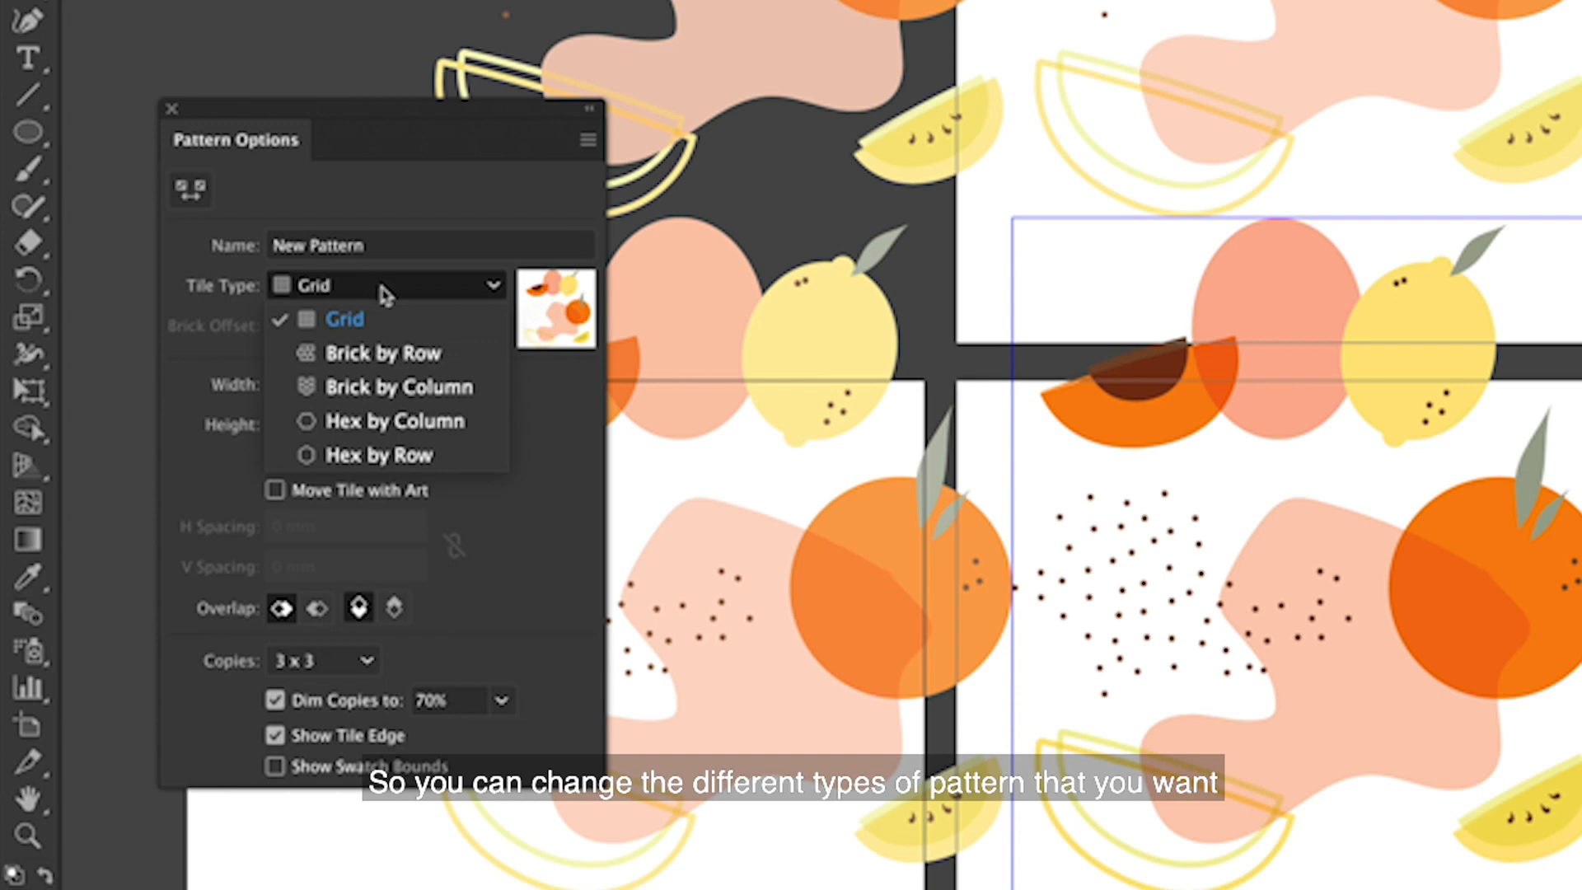
left_click(384, 352)
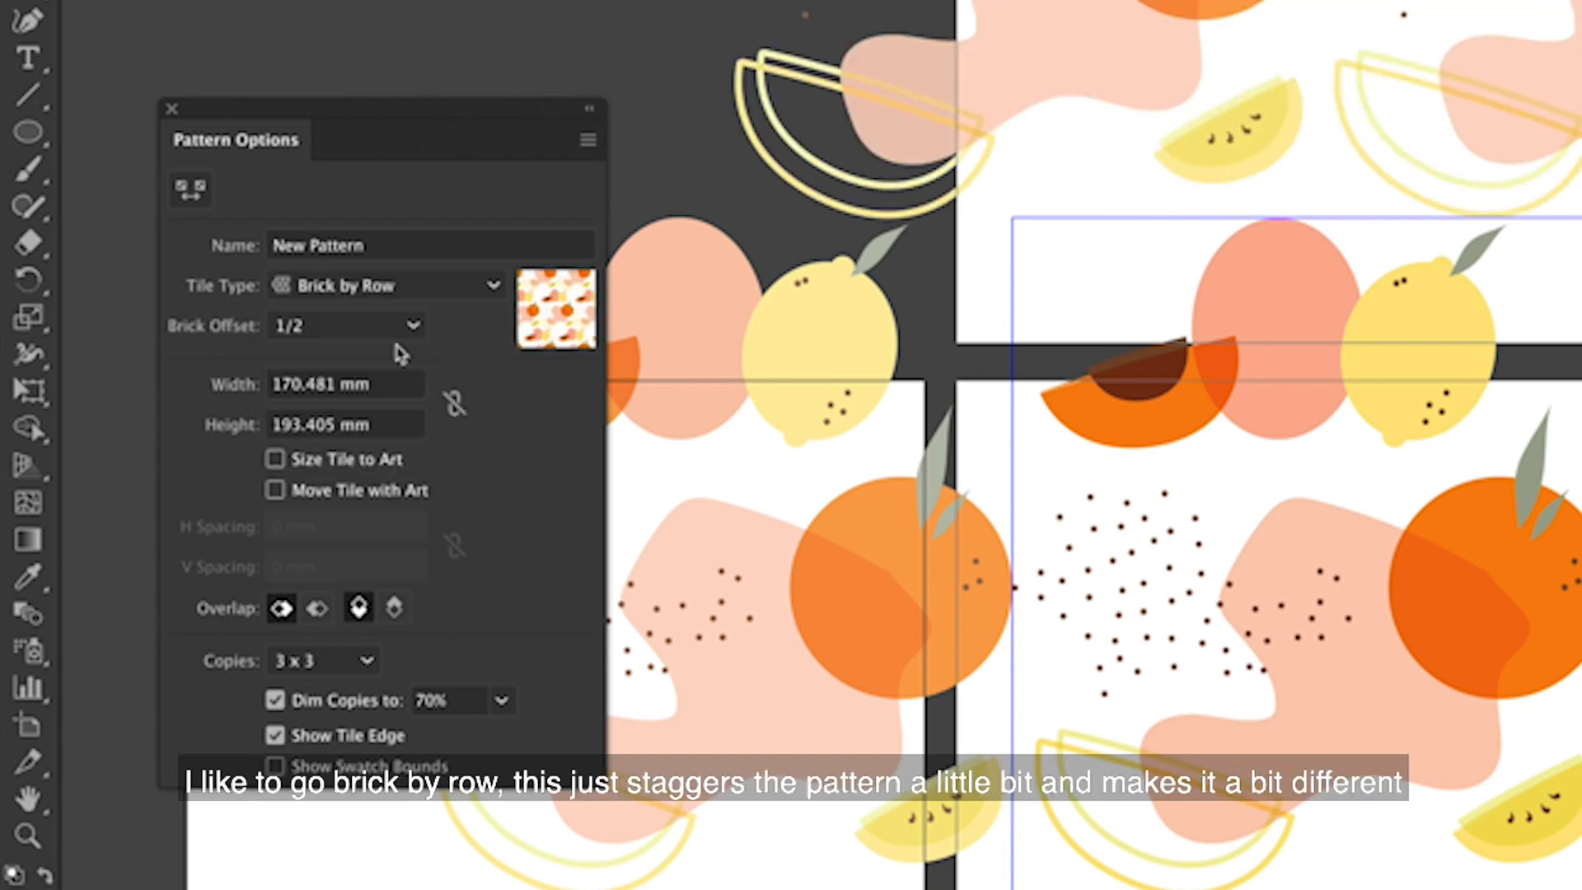
mouse_move(399, 353)
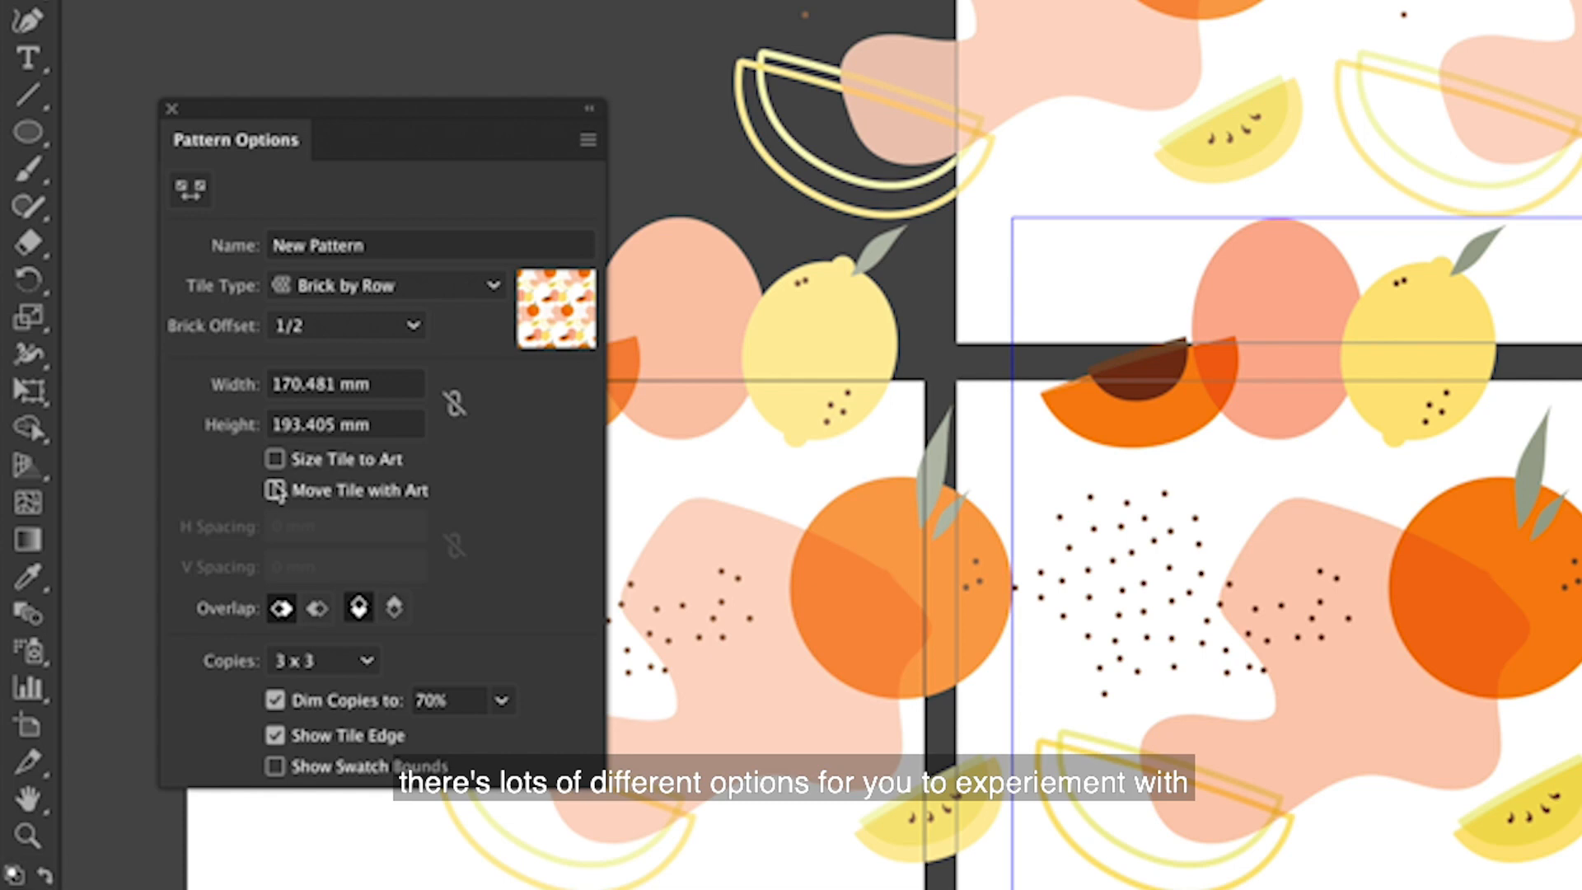
left_click(273, 491)
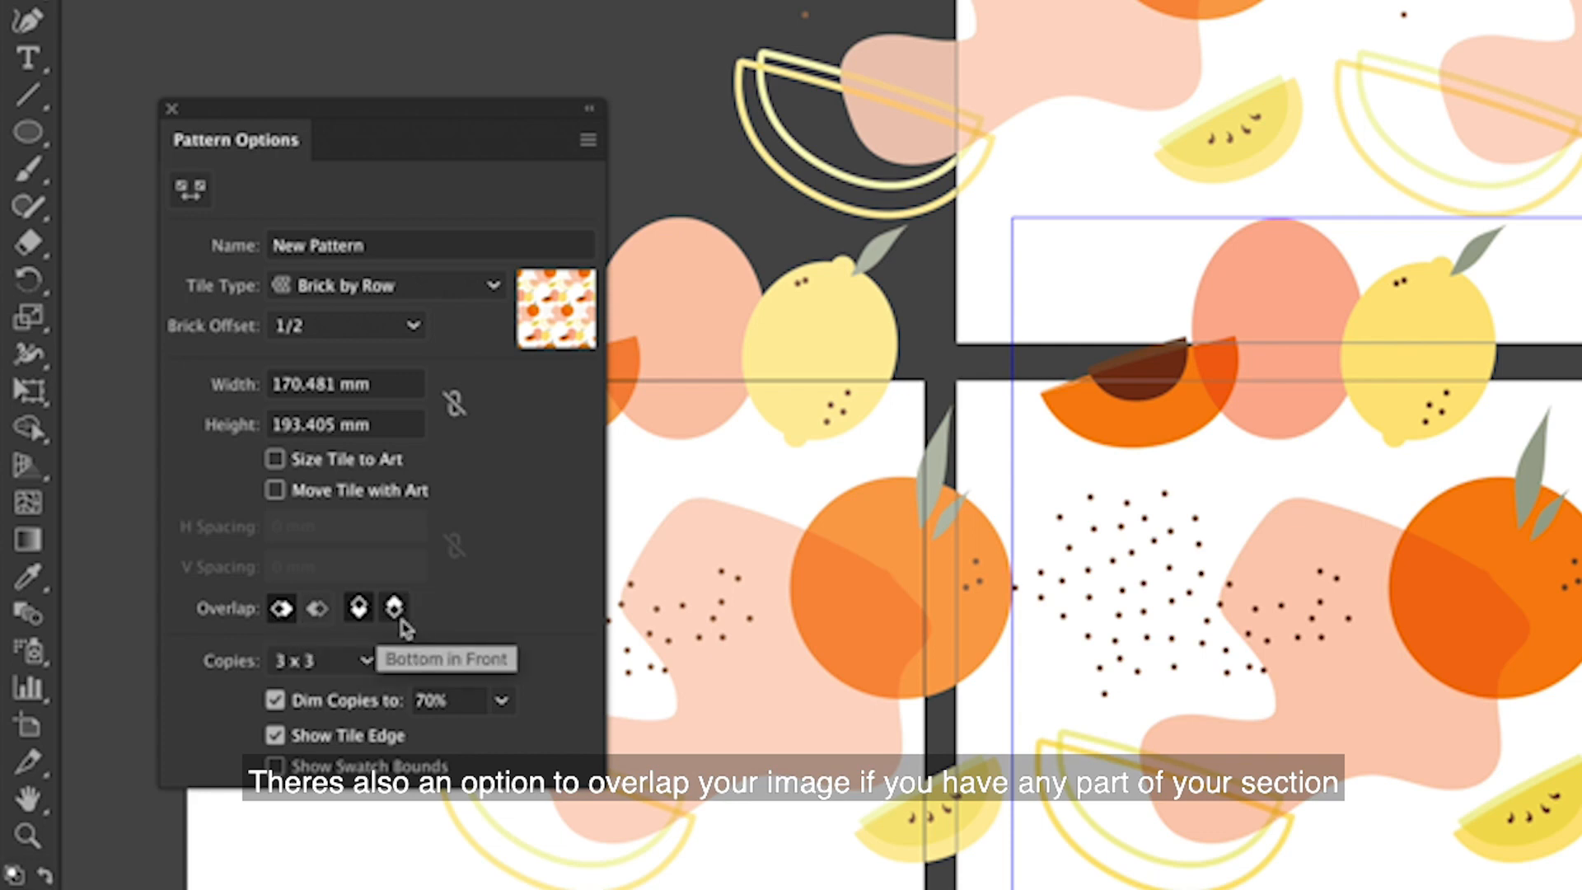
left_click(358, 608)
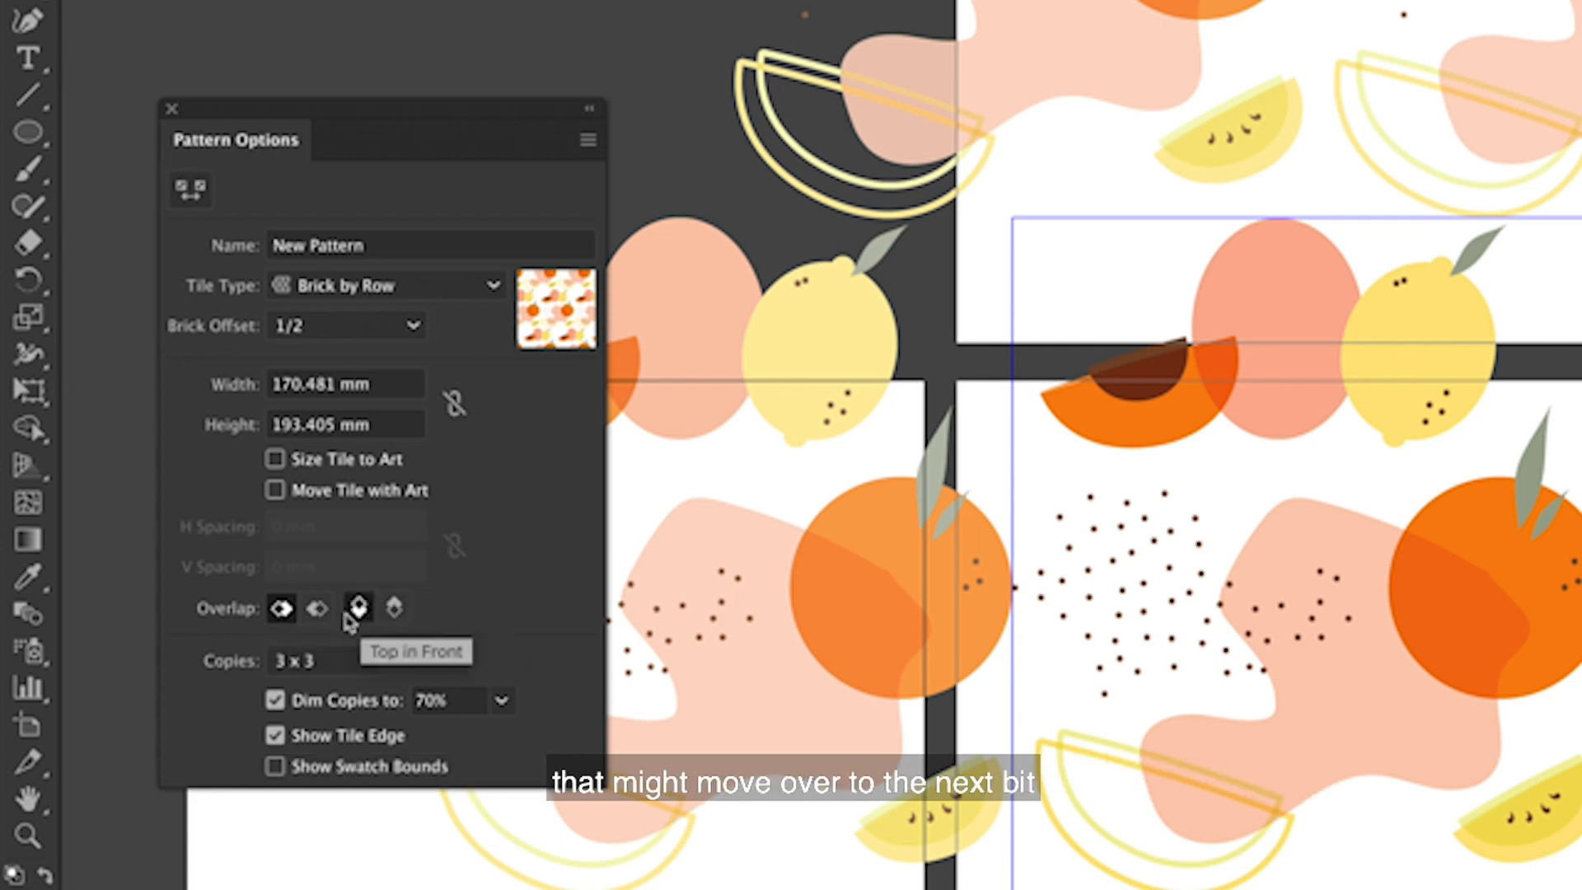
left_click(318, 660)
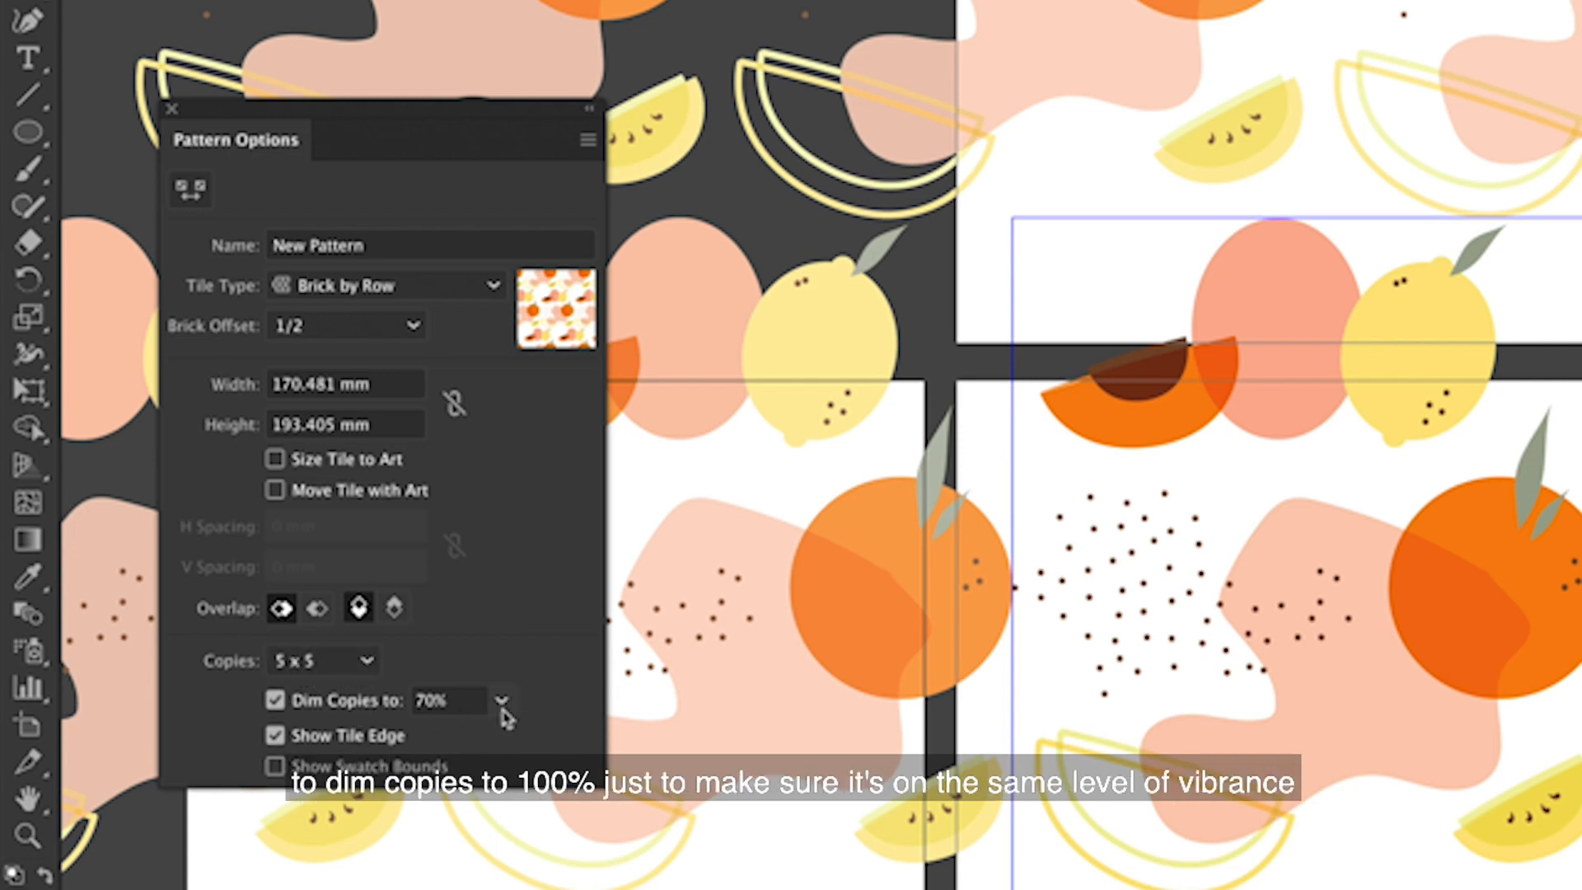
left_click(499, 699)
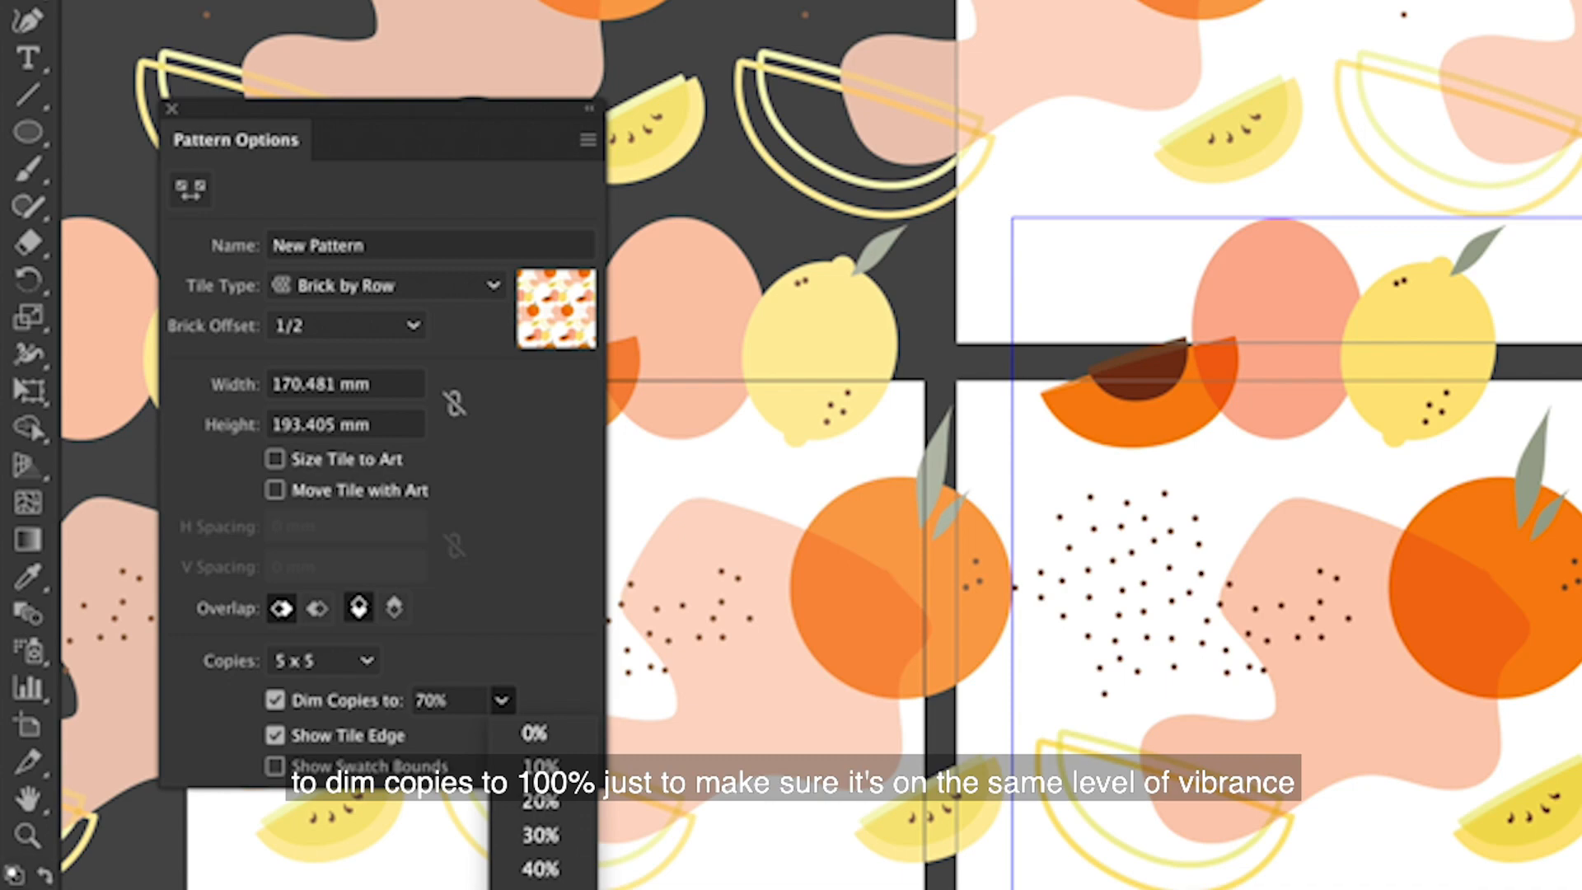
left_click(534, 707)
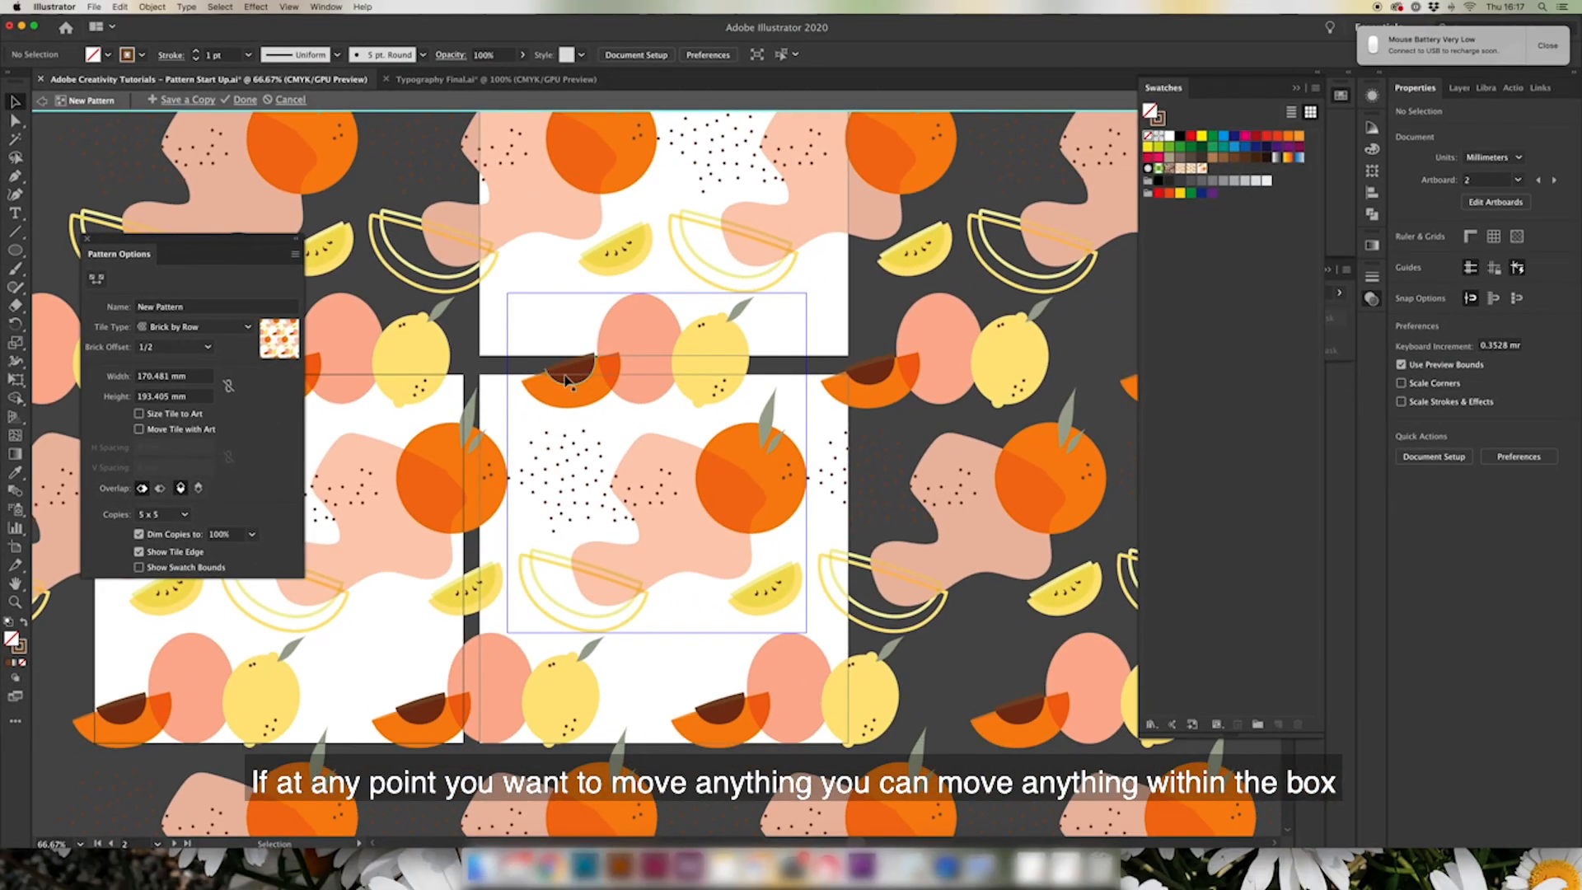
Nudge the peach slice to the tile's top edge and finish the pattern with Done
left_click_drag(580, 389, 570, 381)
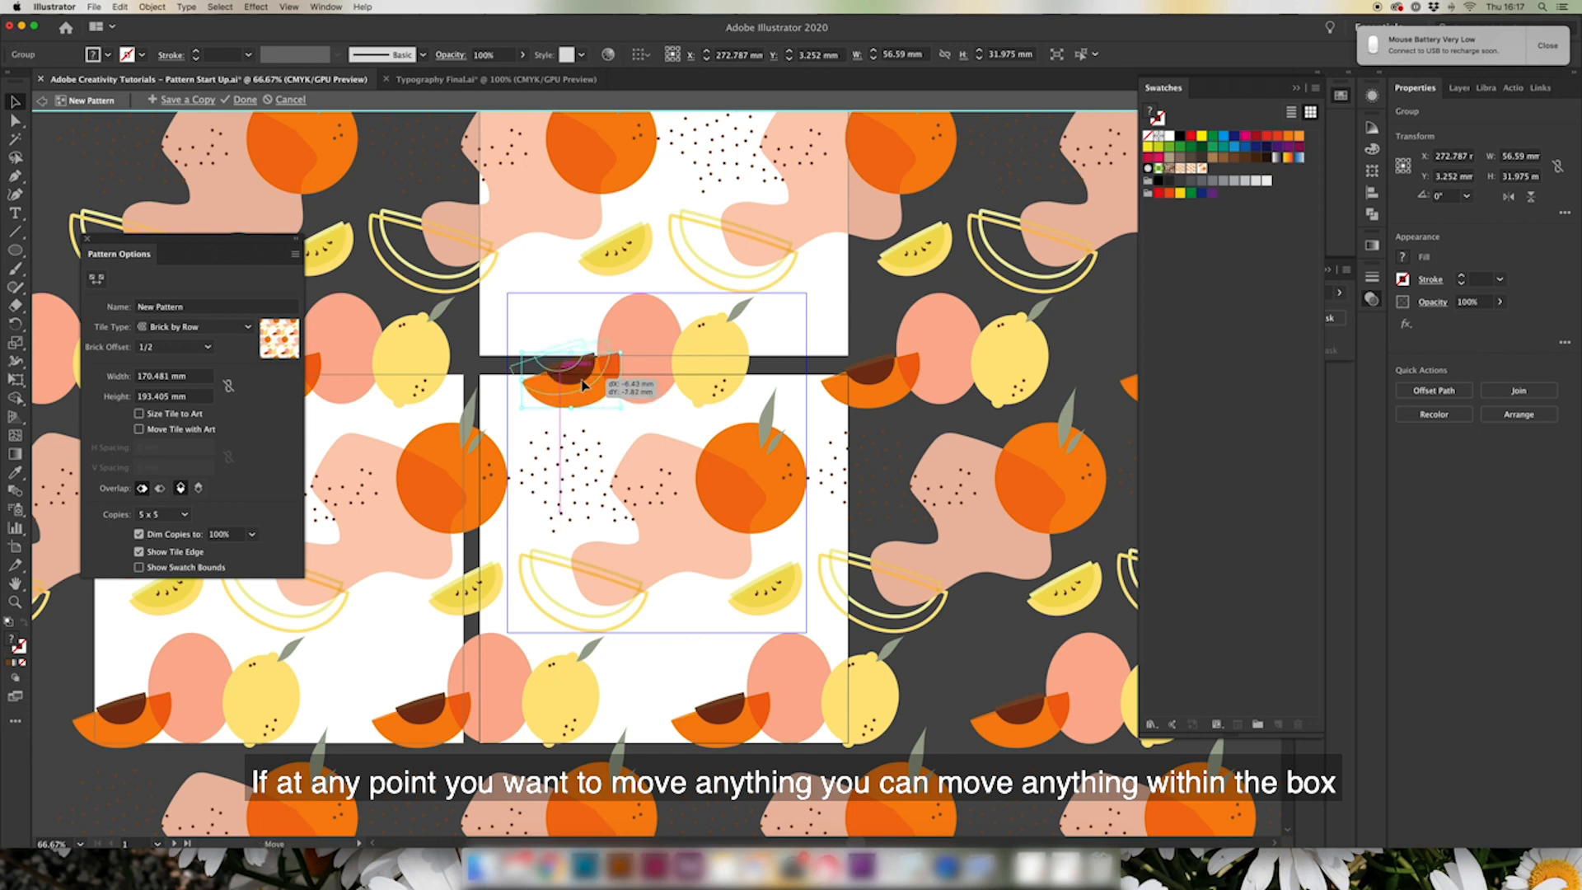
left_click_drag(575, 367, 579, 379)
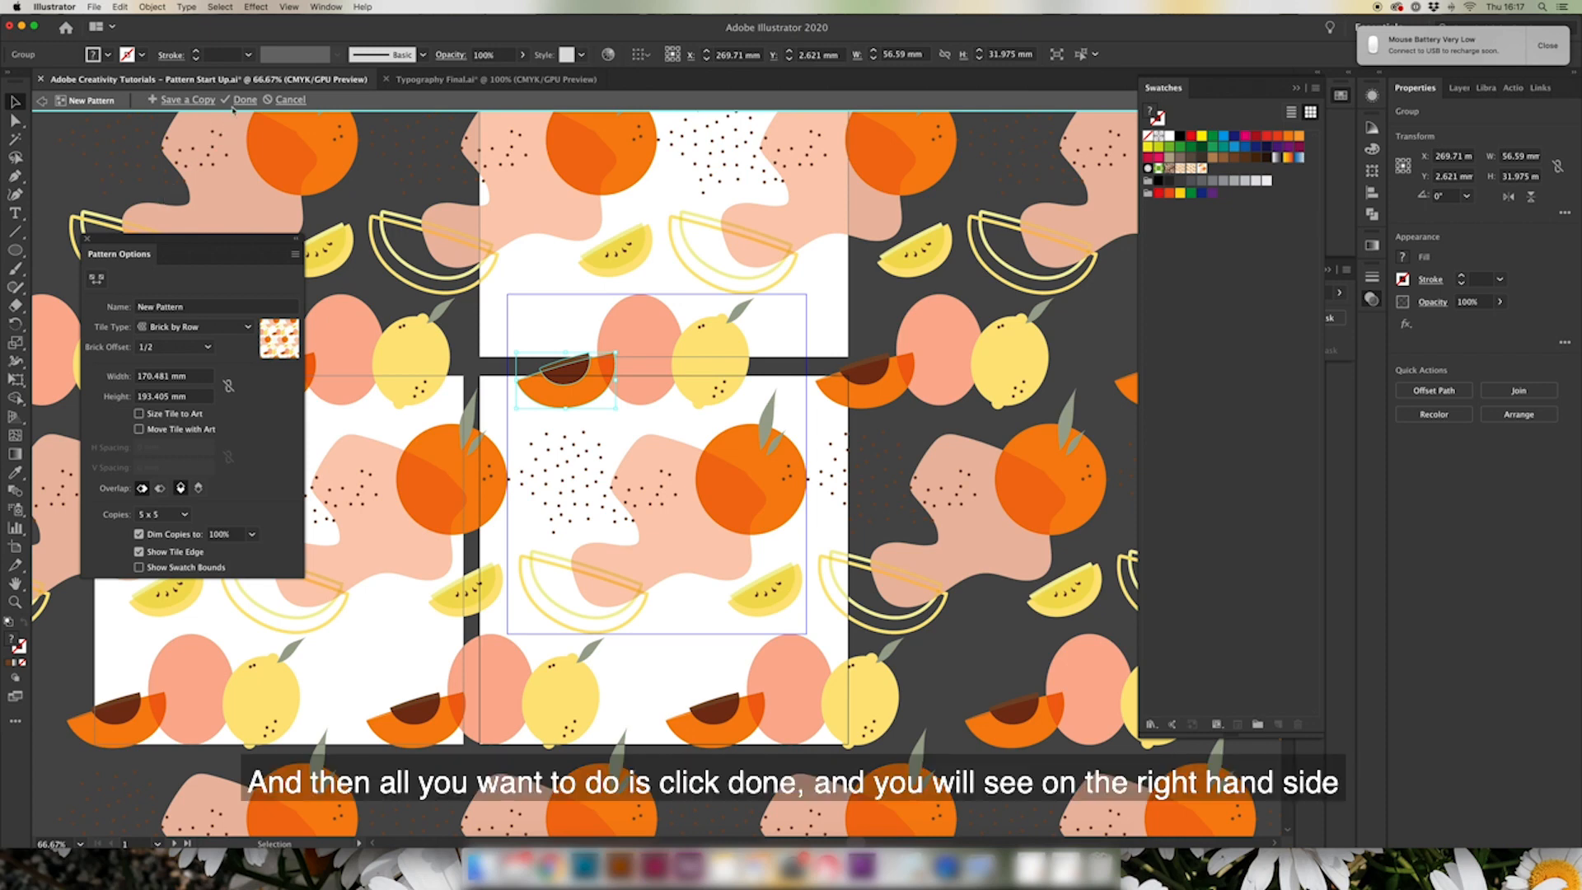
left_click(244, 99)
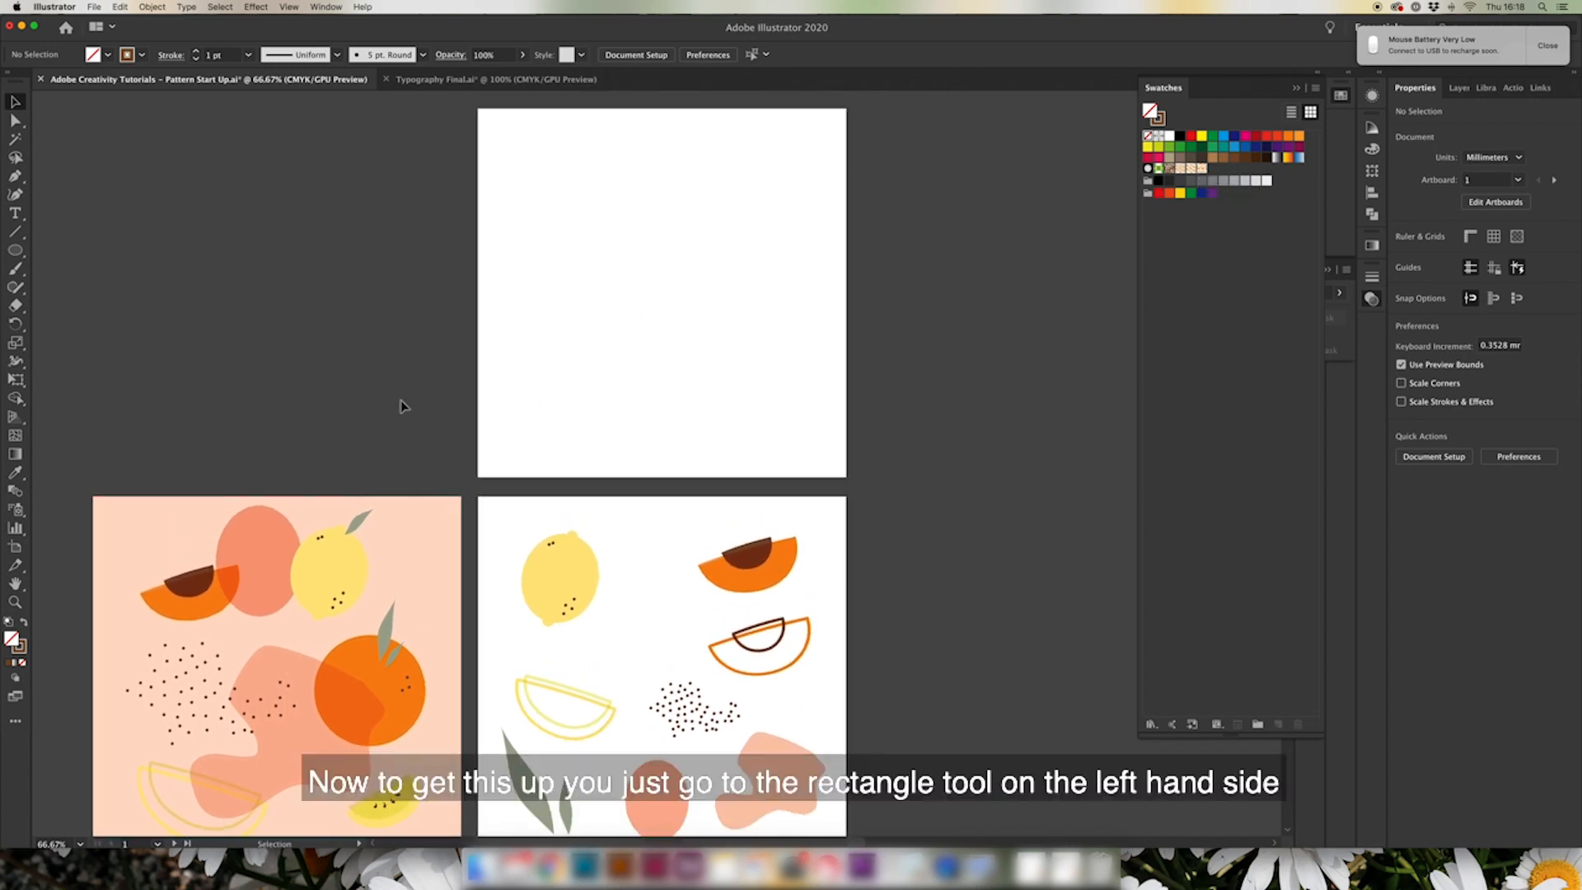
Draw a rectangle over the top artboard and fill it with light peach #ffdfca
left_click(14, 272)
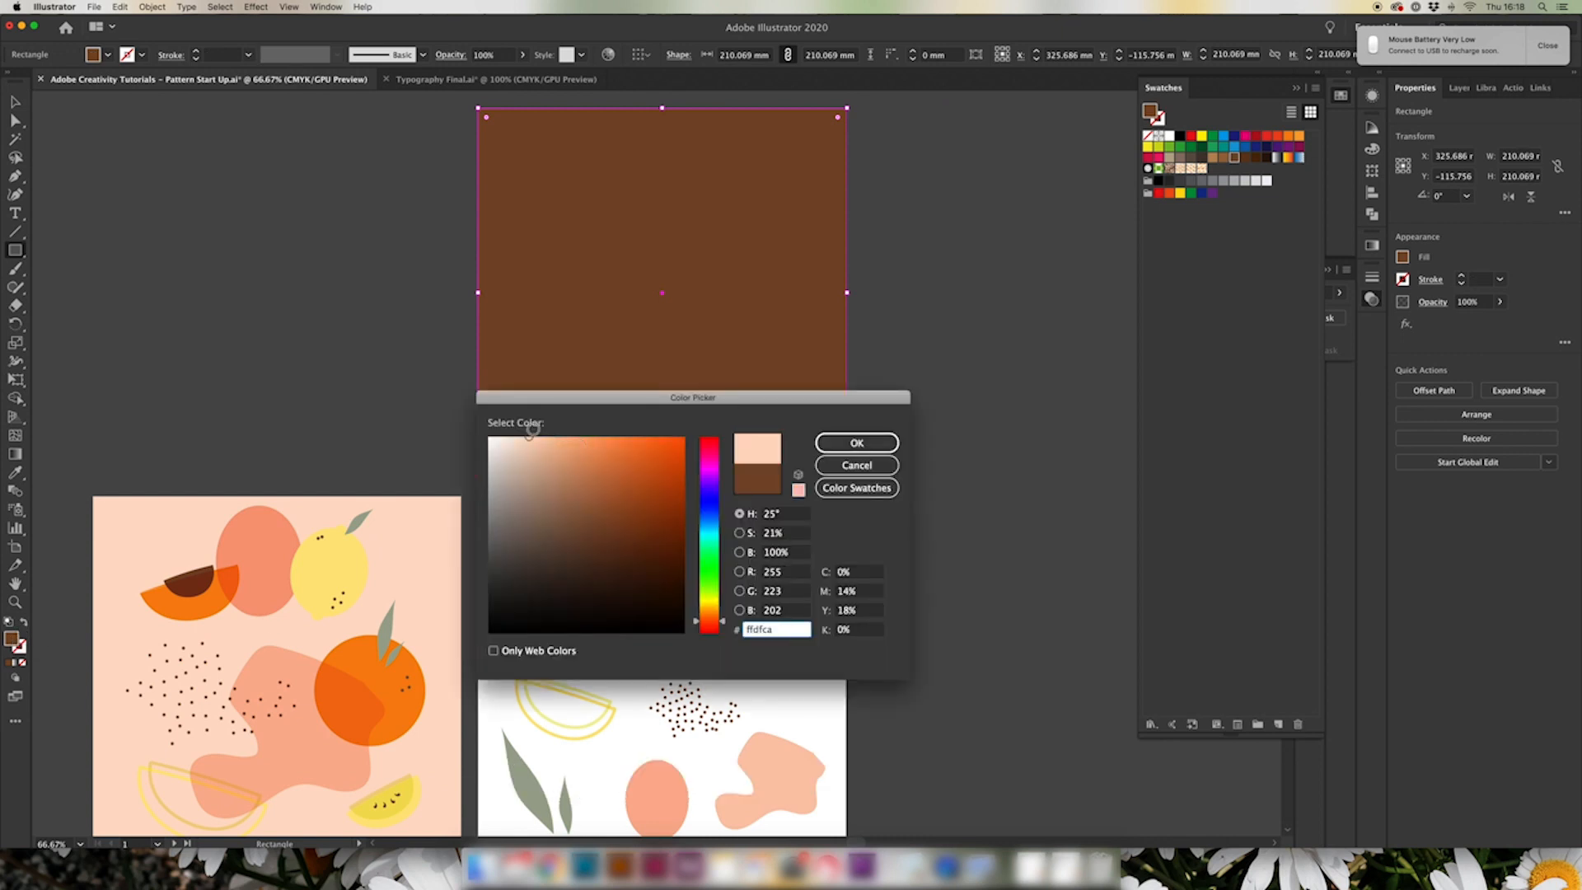
left_click(855, 442)
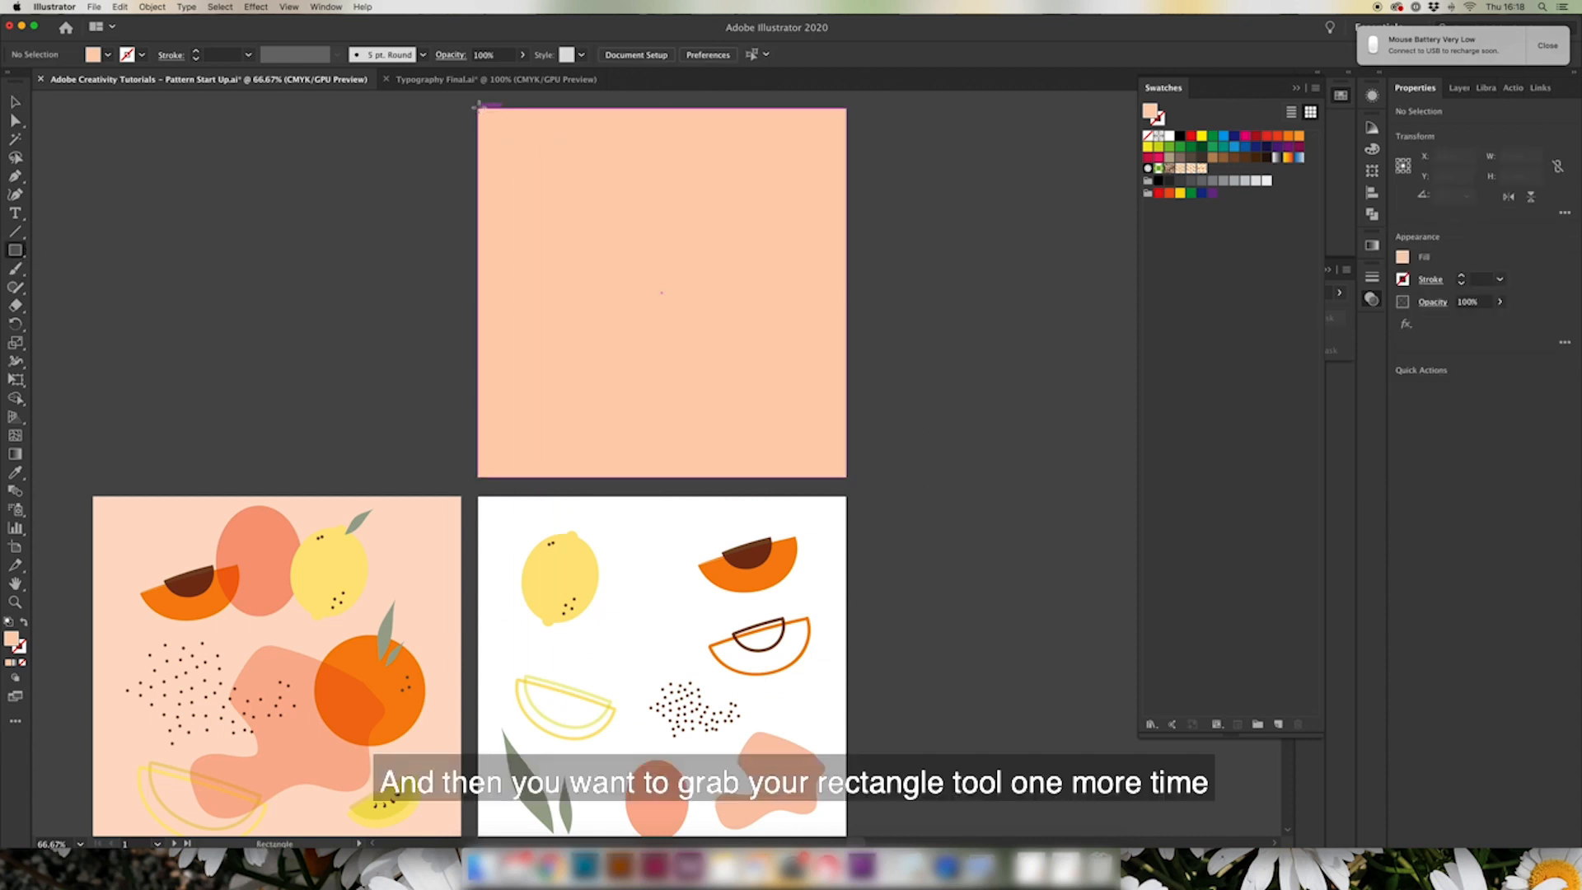
Draw a second rectangle covering the peach-filled top artboard
left_click_drag(483, 109, 845, 482)
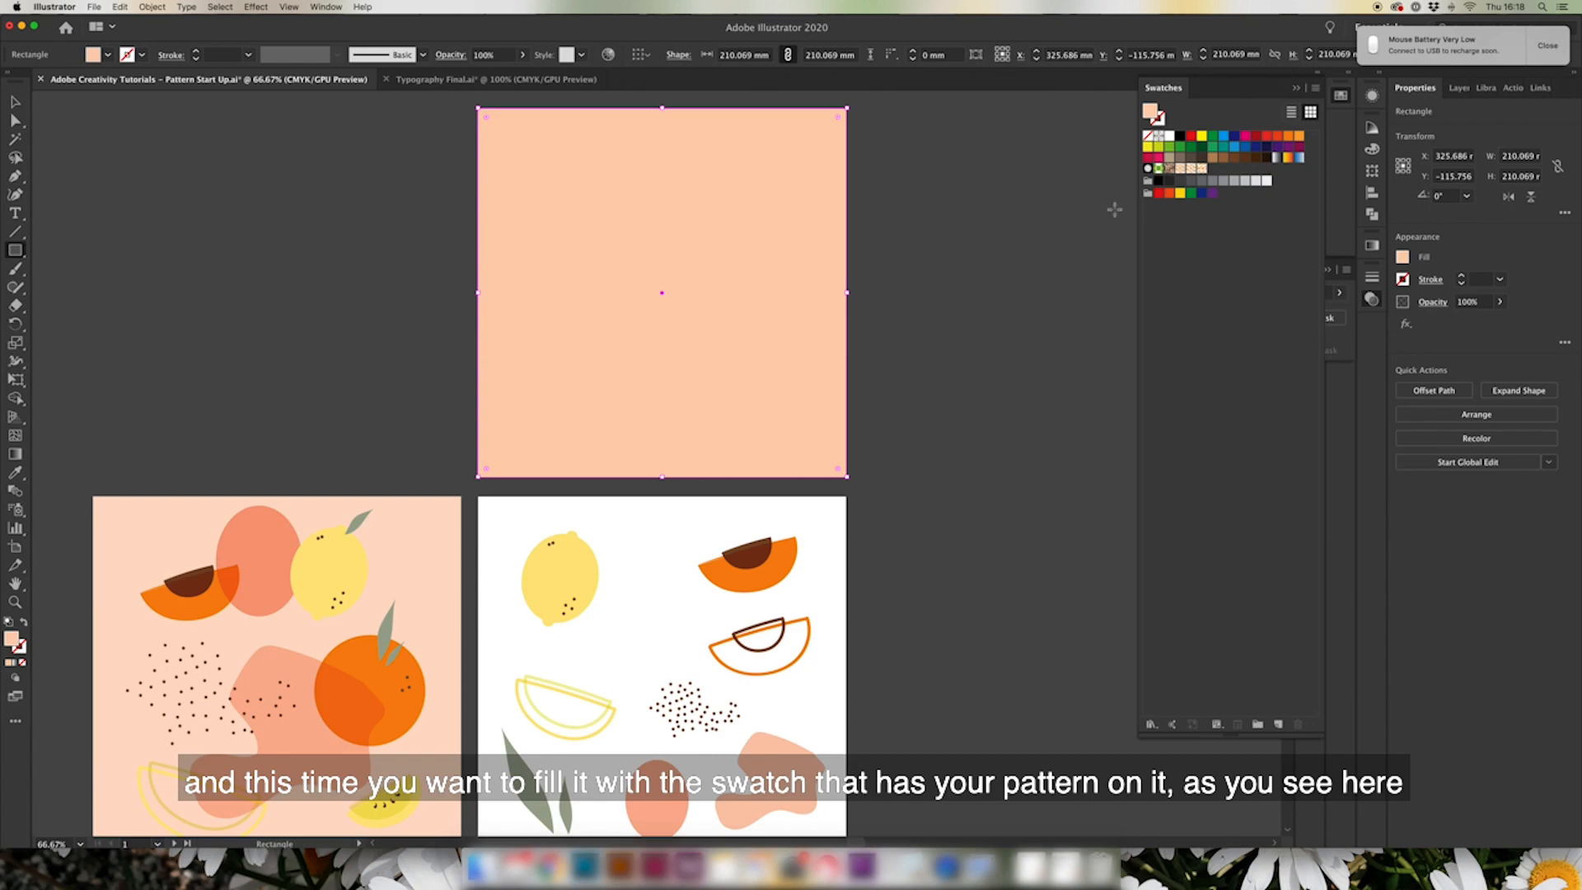
mouse_move(1180, 182)
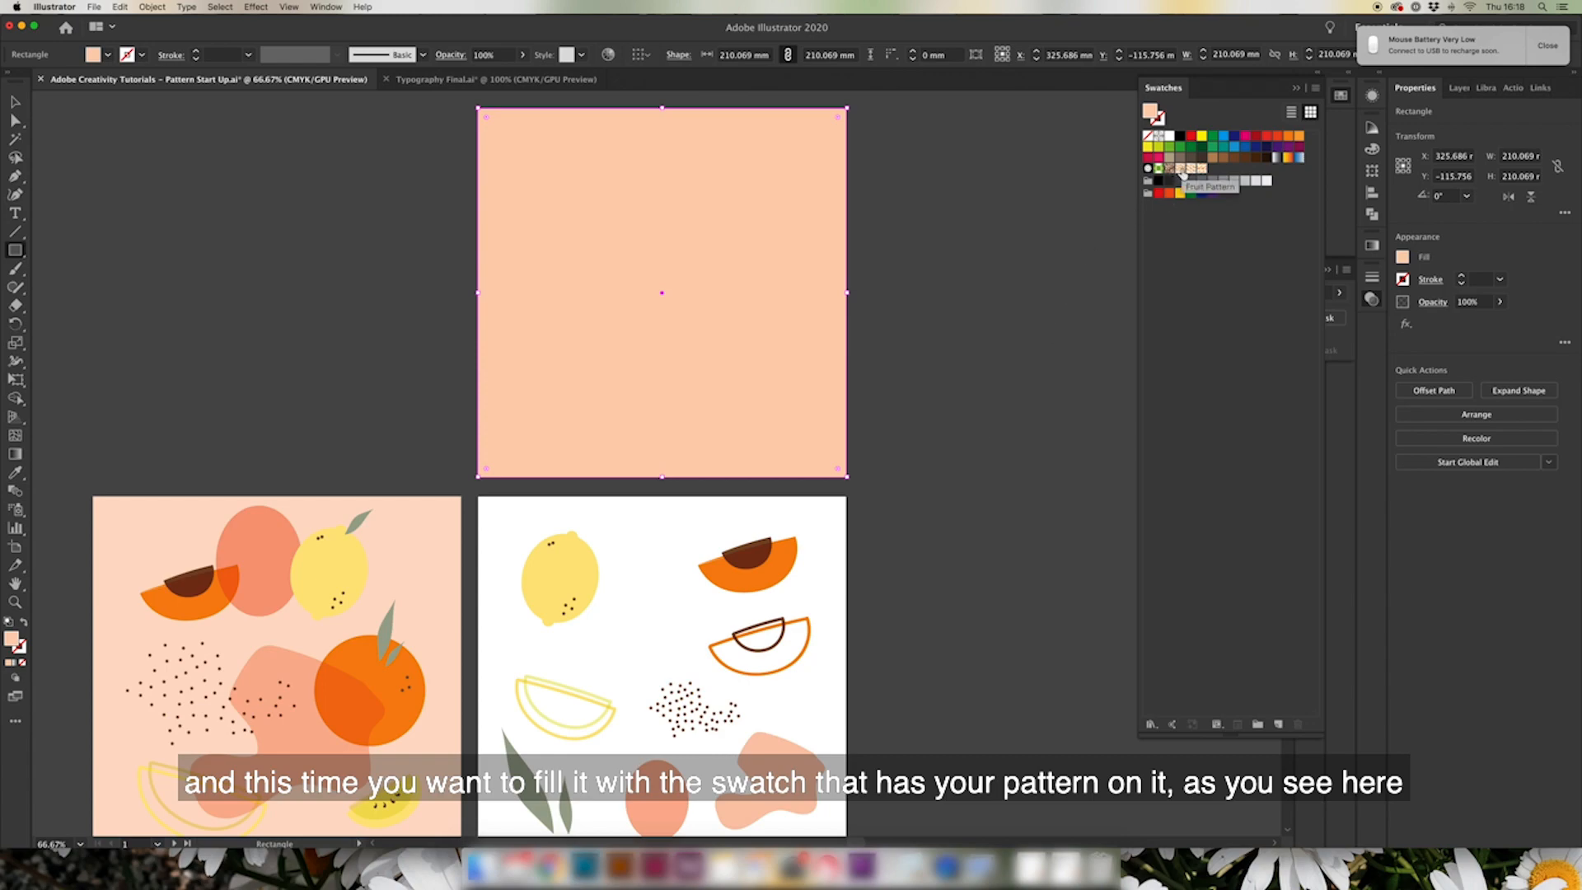